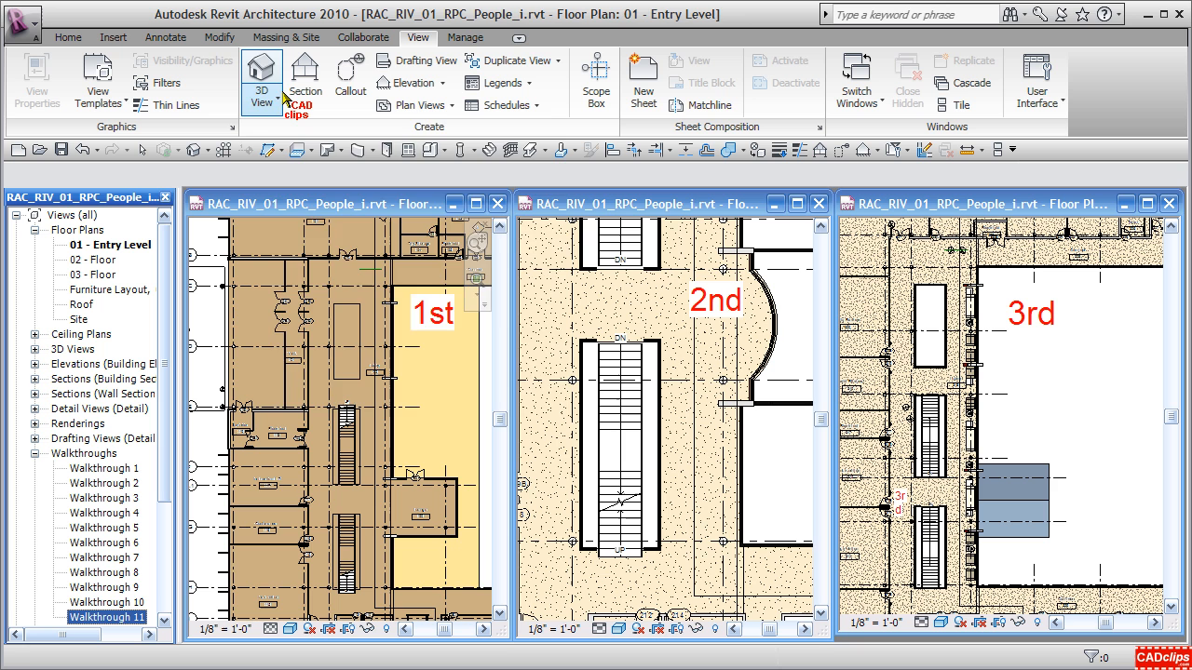
Start a new Walkthrough from the 3D View drop-down on the View tab.
{"action": "left_click", "coordinate": [261, 79]}
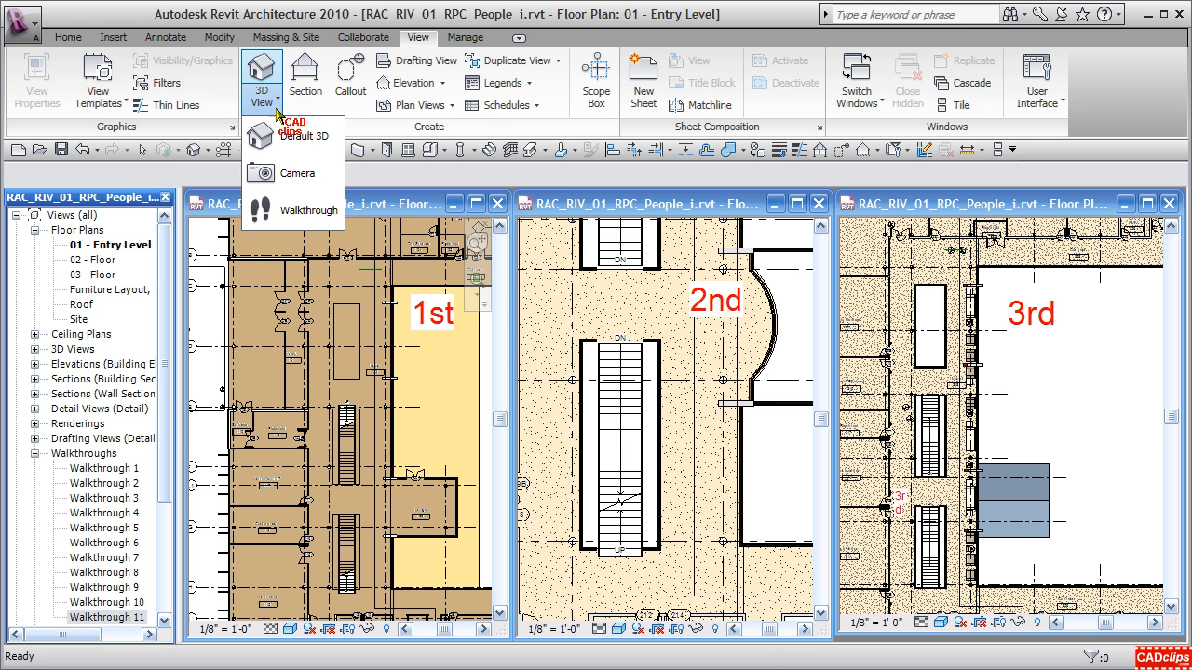
{"action": "left_click", "coordinate": [304, 136]}
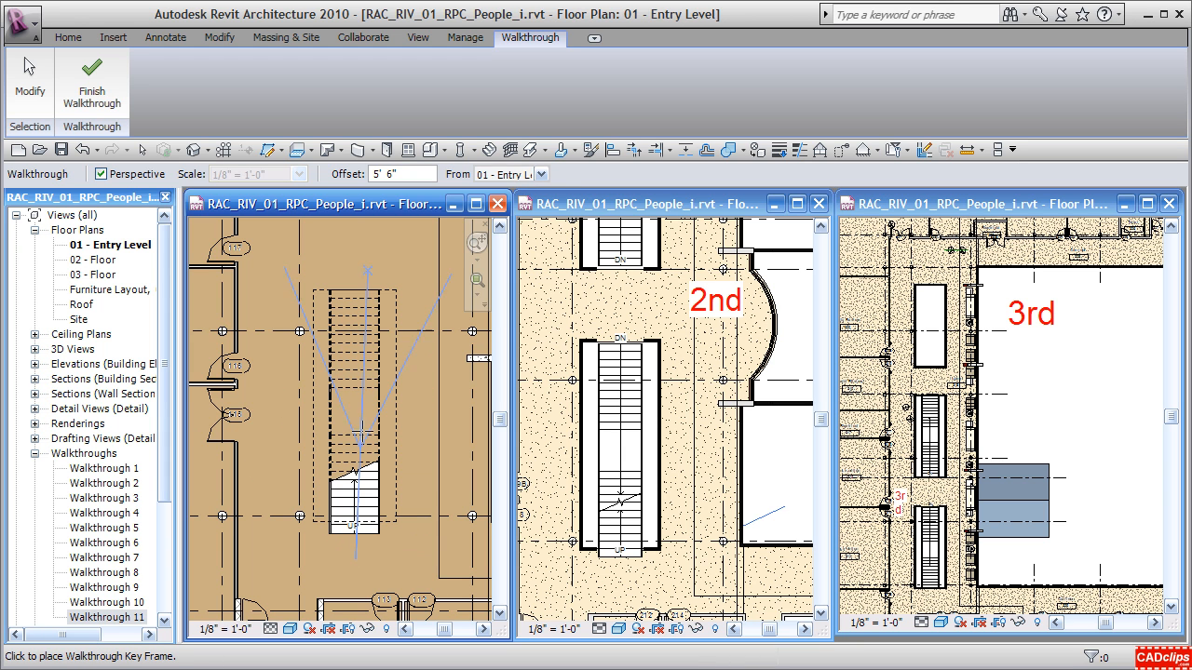
Continue the path's key frames onto 02 - Floor and then 03 - Floor reference levels.
{"action": "left_click", "coordinate": [540, 175]}
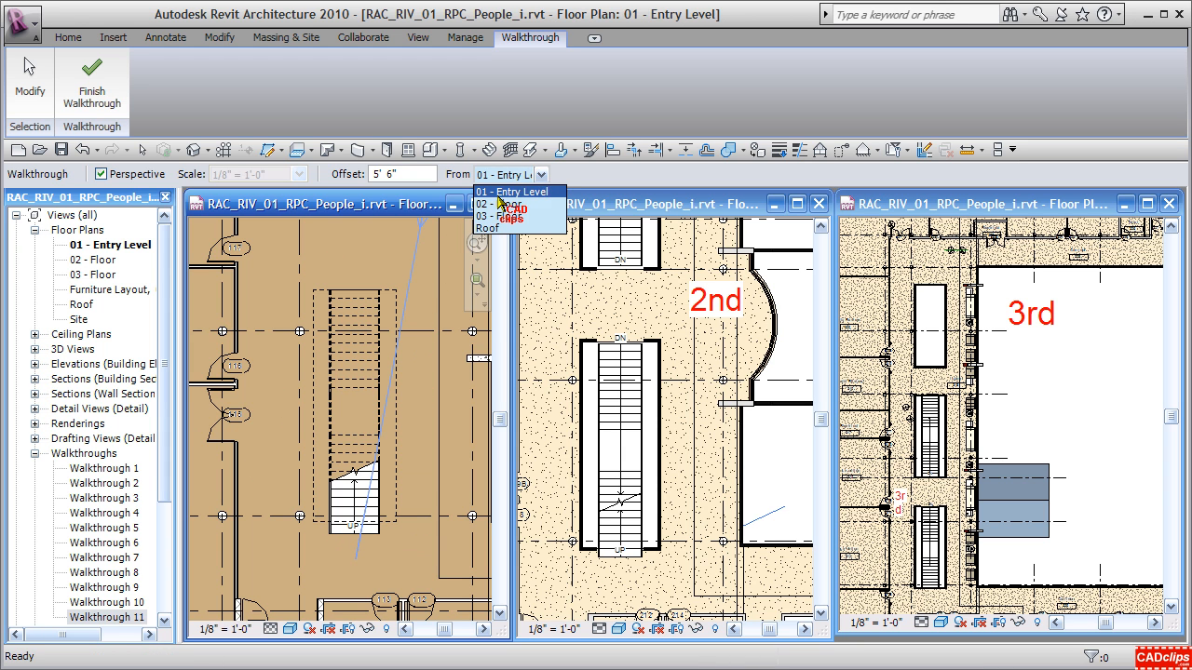
{"action": "left_click", "coordinate": [511, 192]}
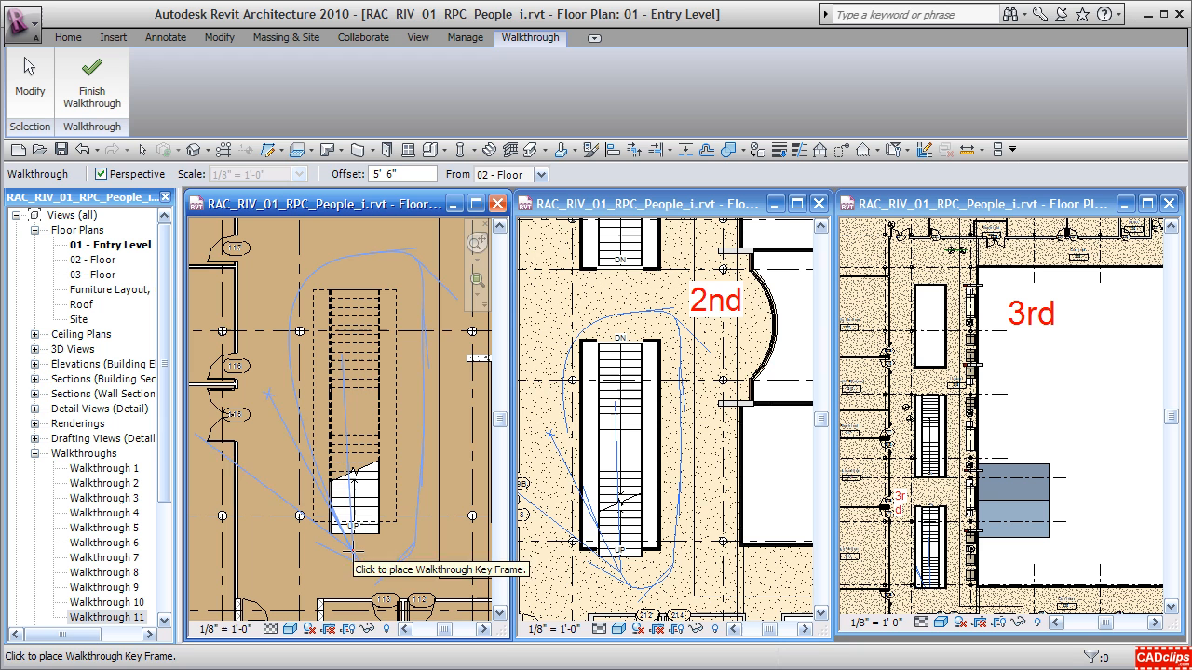
{"action": "left_click", "coordinate": [540, 174]}
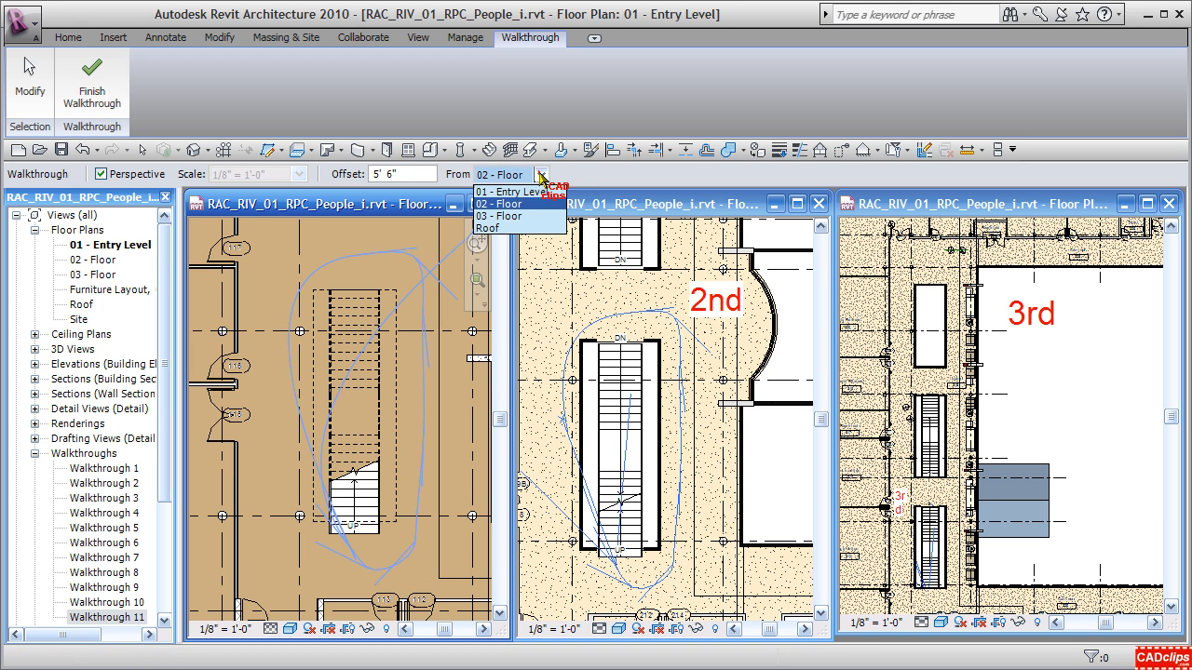
{"action": "left_click", "coordinate": [501, 215]}
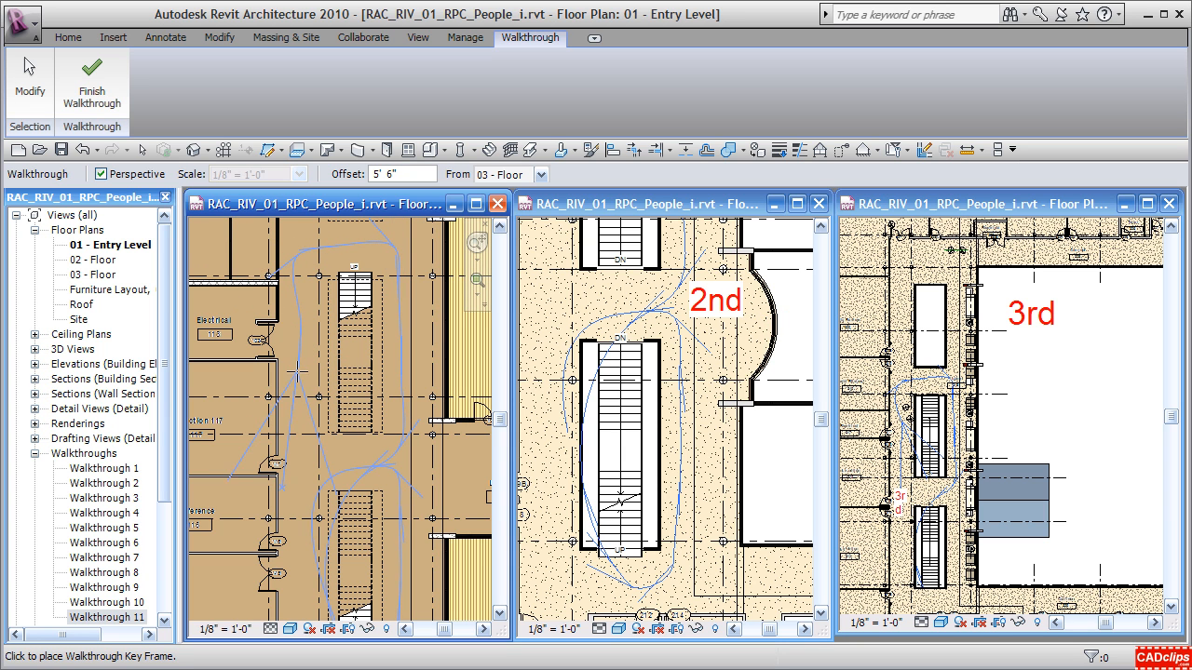
{"action": "mouse_move", "coordinate": [91, 84]}
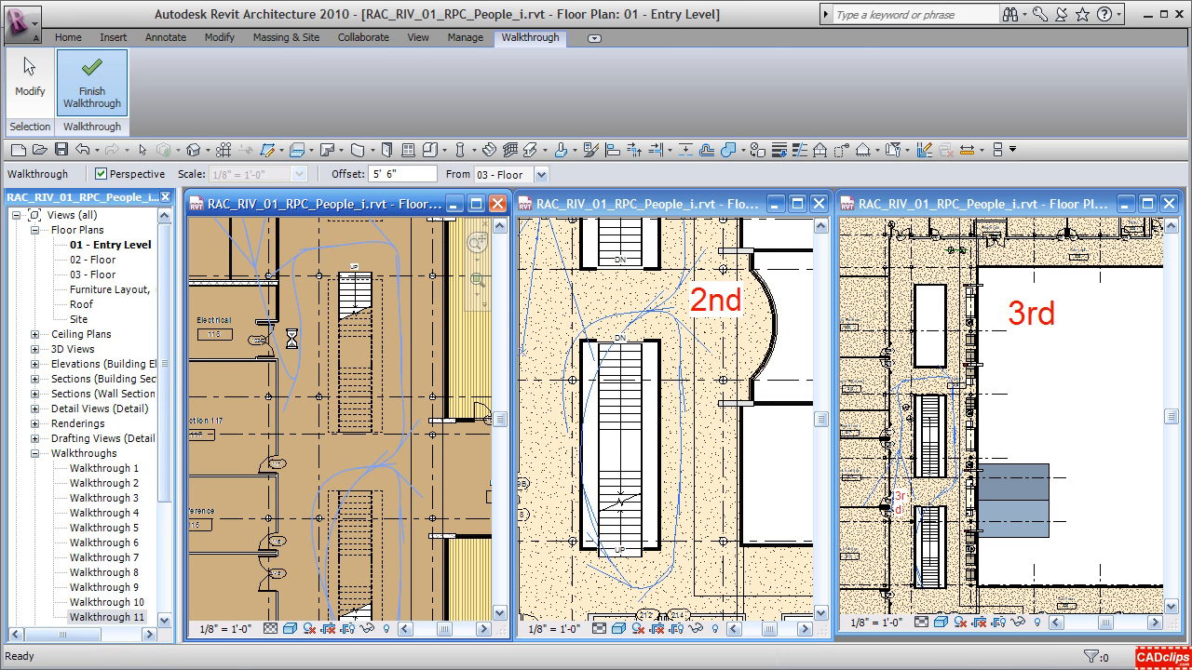
Finish the walkthrough path and set Controls to Add Key Frame.
{"action": "left_click", "coordinate": [483, 413]}
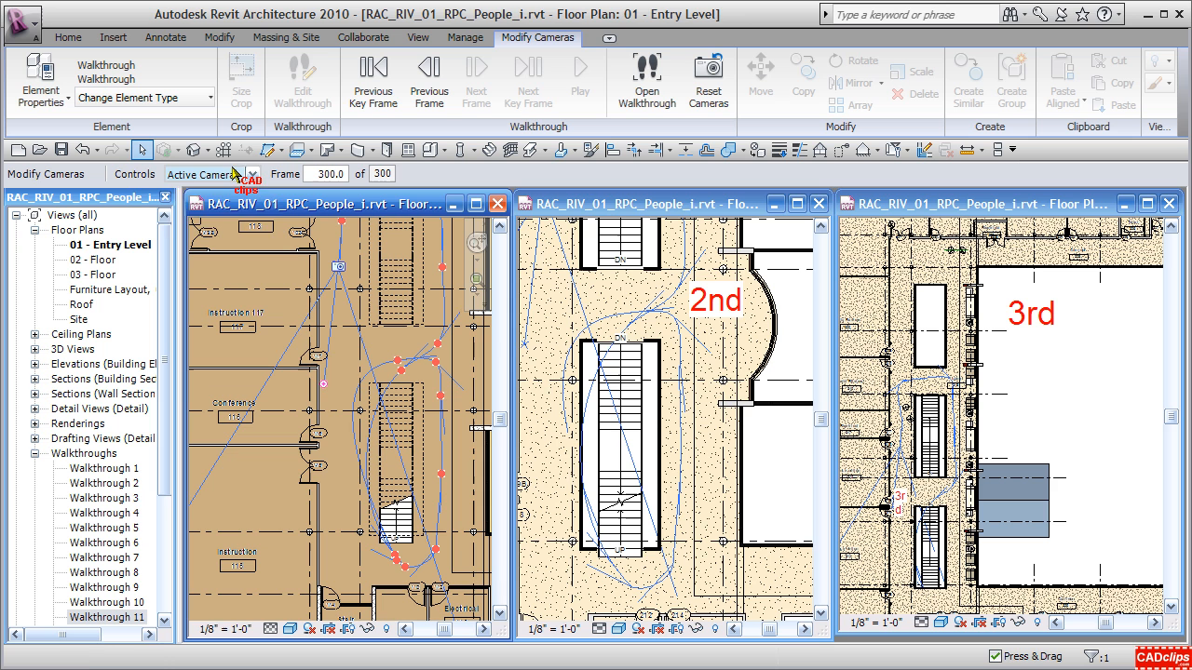
{"action": "left_click", "coordinate": [251, 174]}
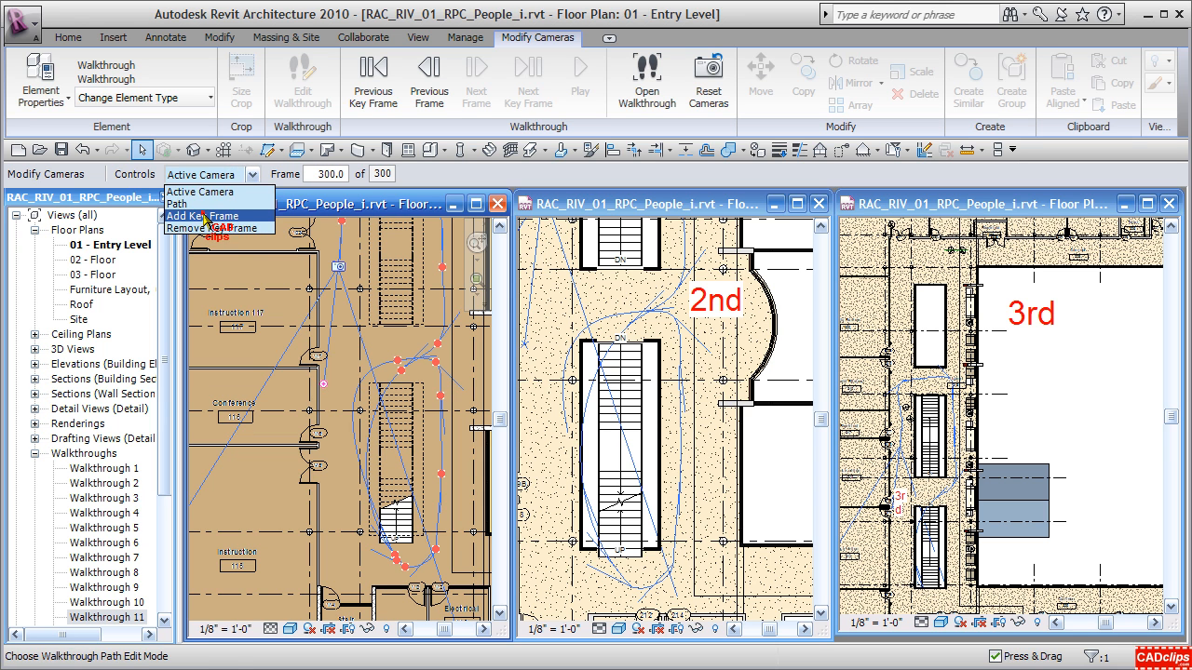
{"action": "left_click", "coordinate": [204, 215]}
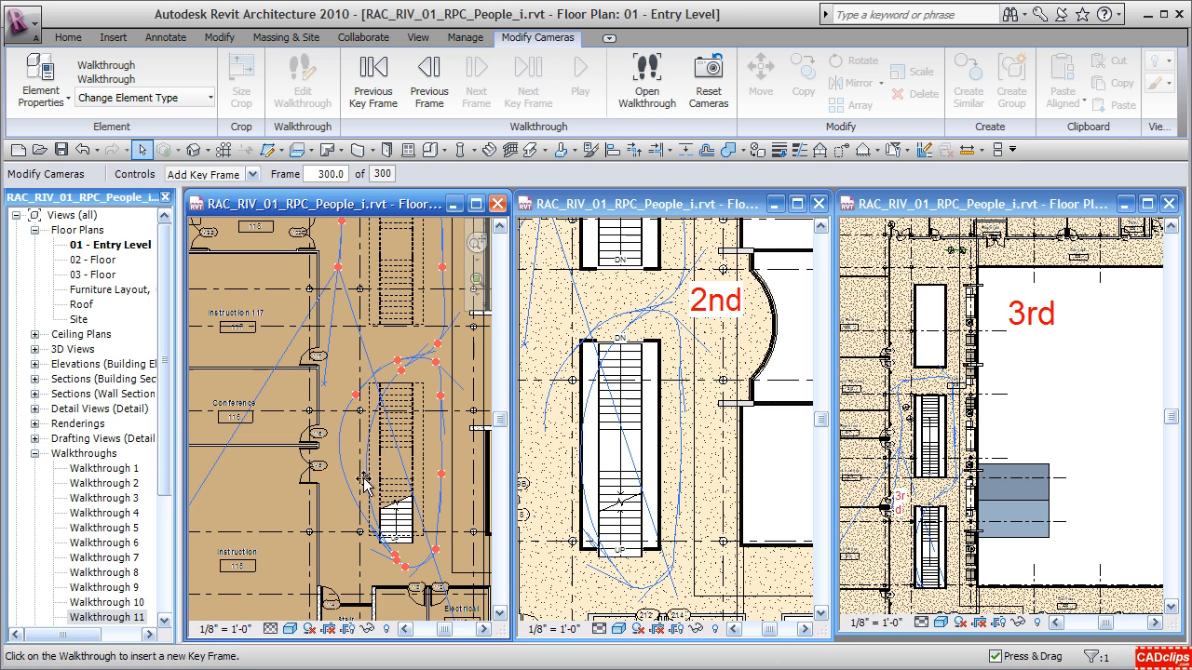
{"action": "mouse_move", "coordinate": [344, 279]}
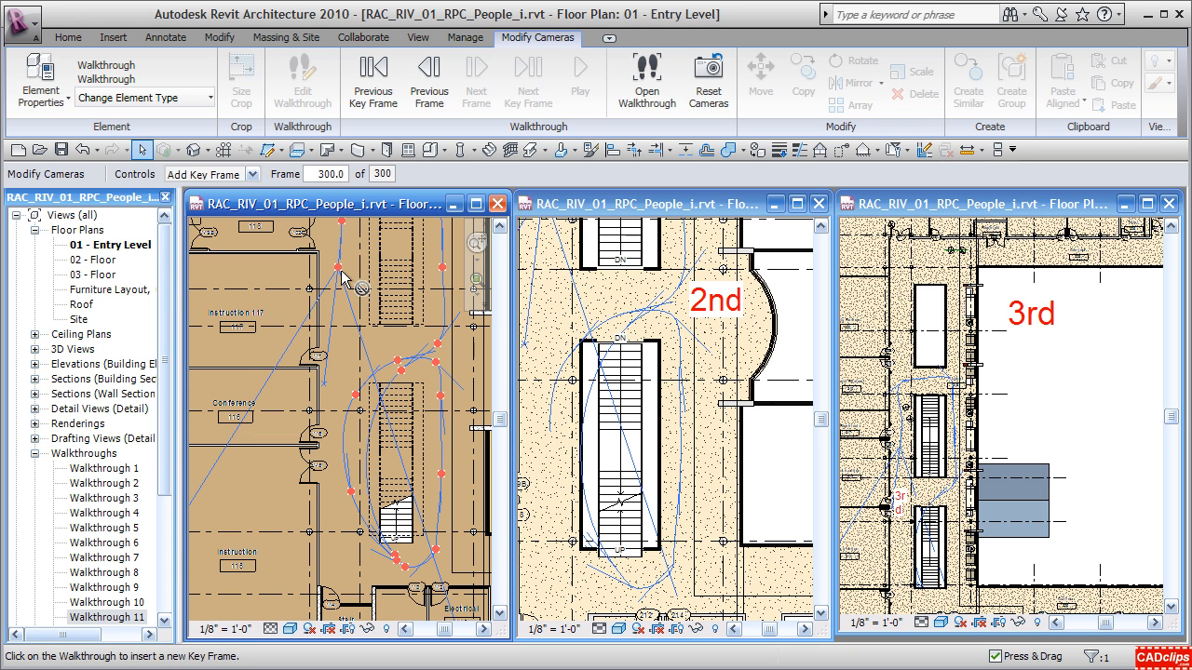
Set Controls to Path and drag a key frame to reshape the route.
{"action": "left_click", "coordinate": [249, 174]}
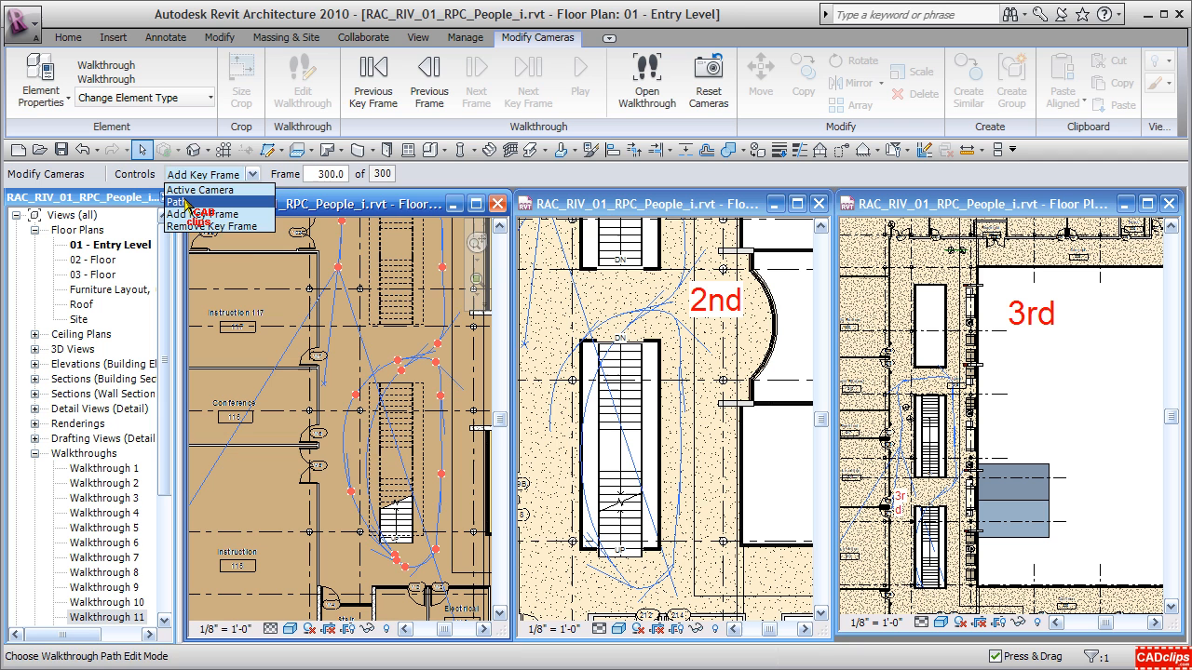
{"action": "left_click", "coordinate": [177, 202]}
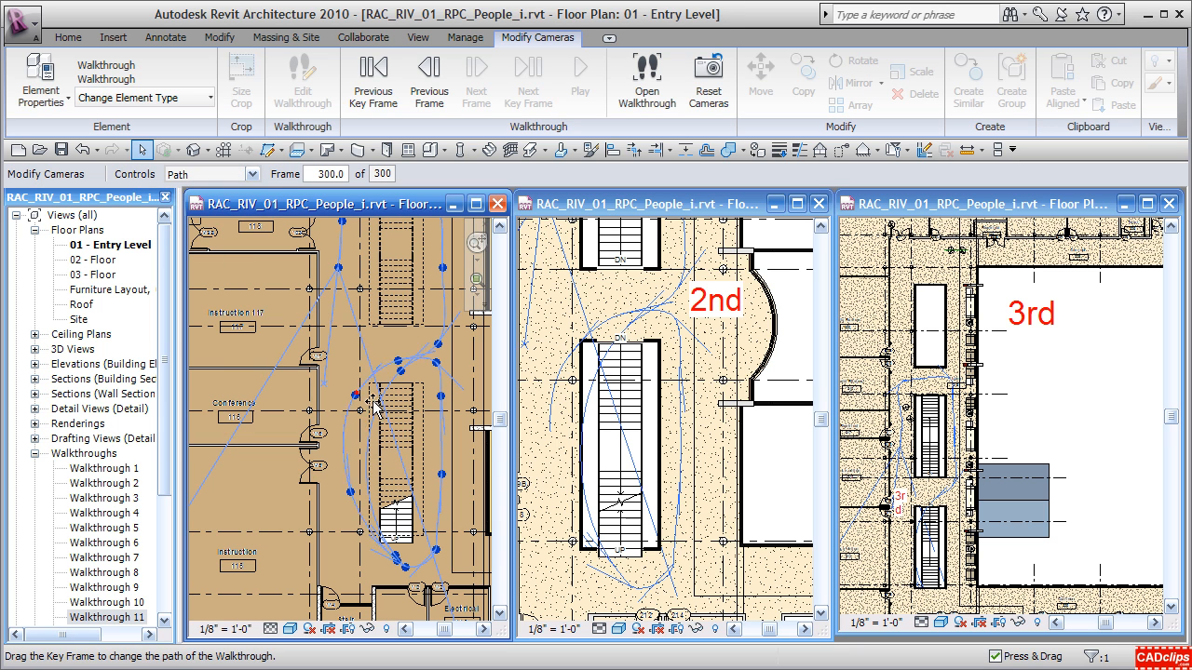
{"action": "left_click_drag", "start_coordinate": [377, 401], "coordinate": [352, 500]}
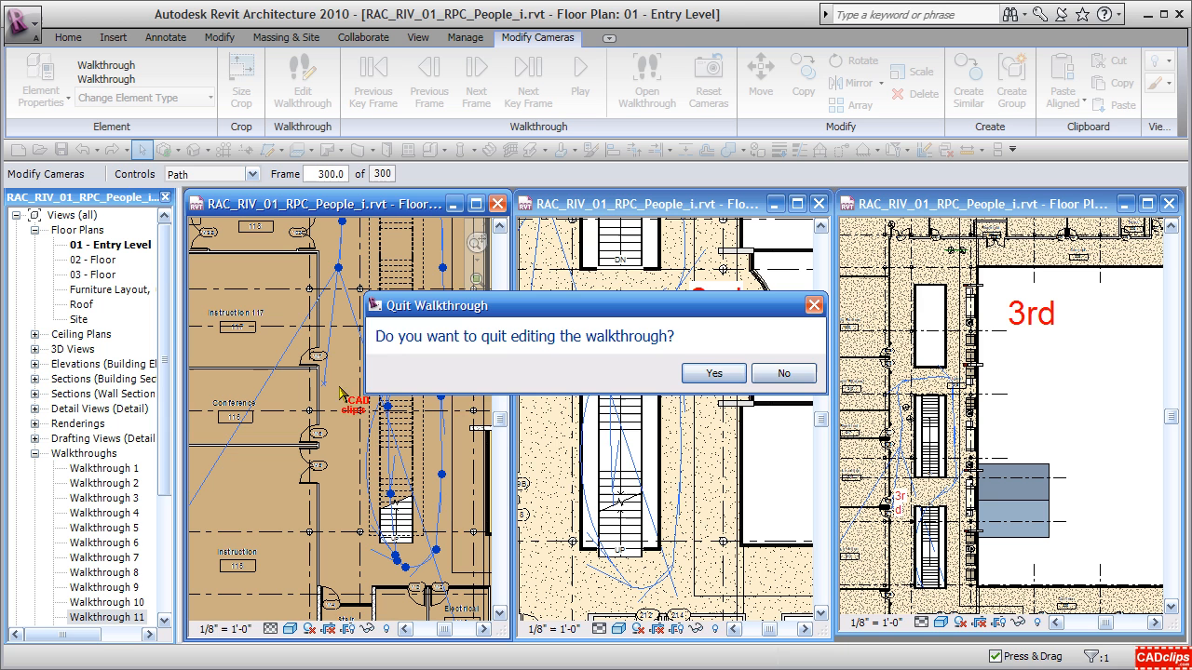
Confirm quitting walkthrough editing and open the default 3D view.
{"action": "left_click", "coordinate": [713, 372]}
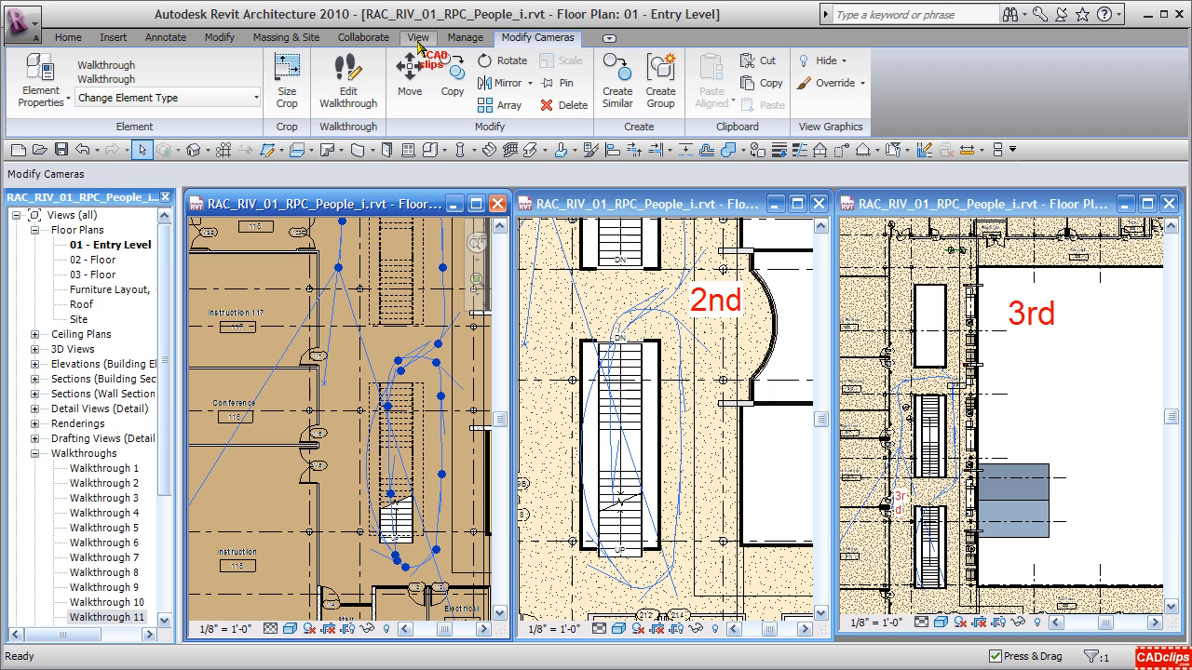
{"action": "left_click", "coordinate": [417, 38]}
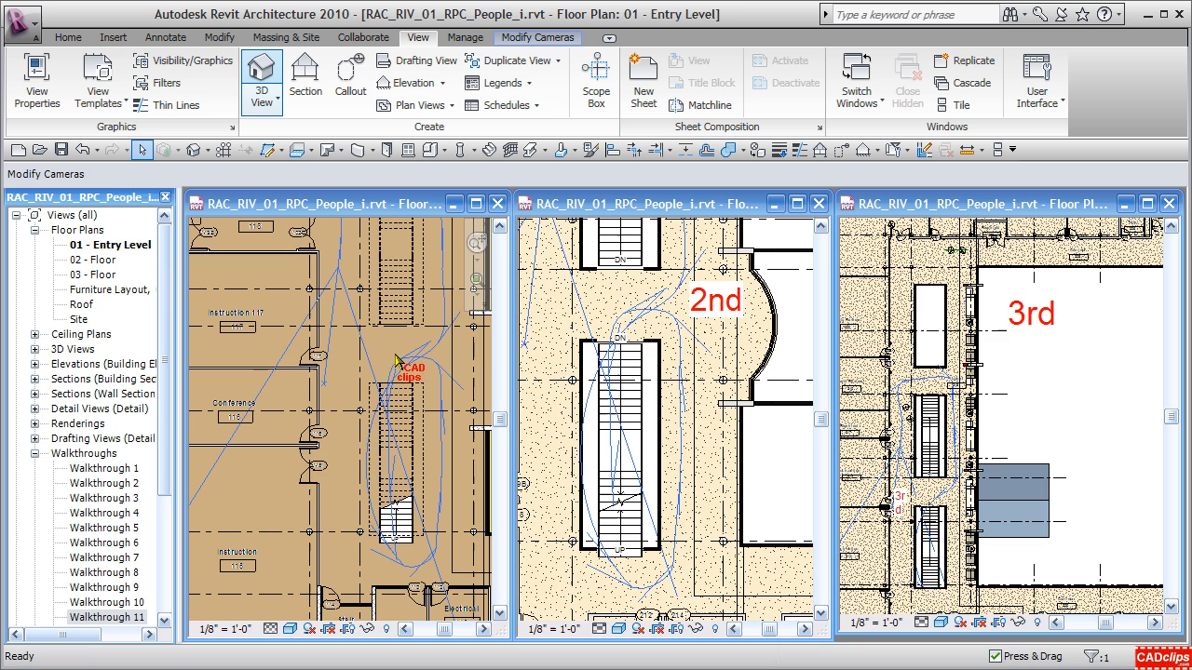
{"action": "left_click", "coordinate": [261, 76]}
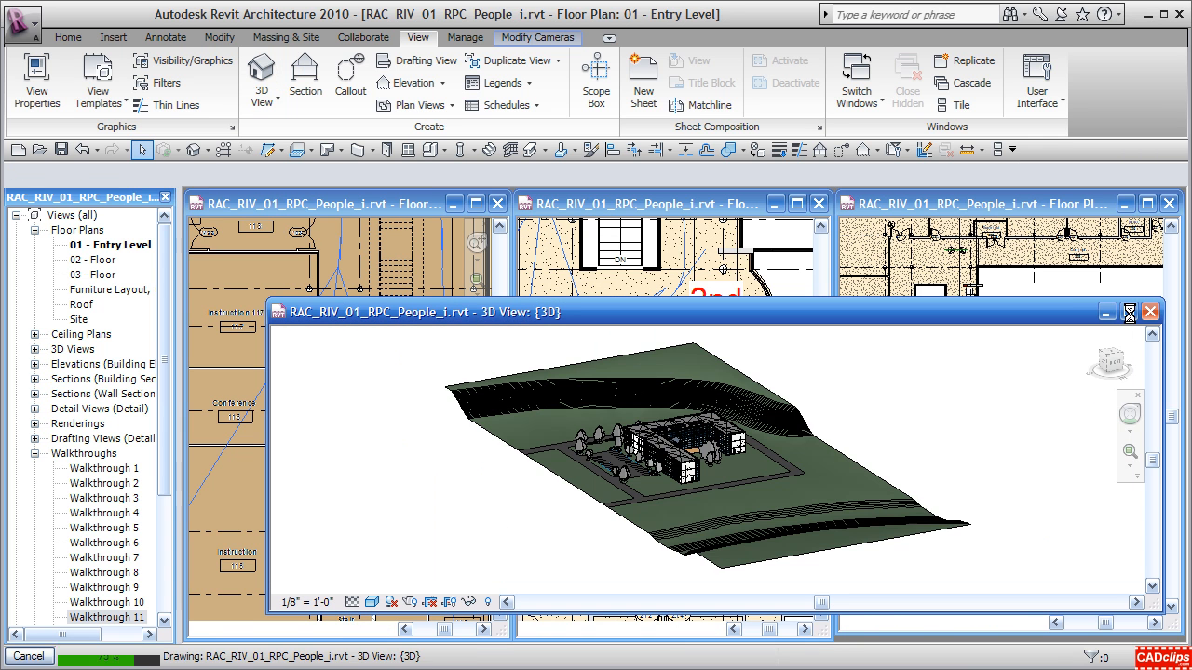
Maximize the 3D view and show the Walkthrough 12 camera from the Project Browser.
{"action": "left_click", "coordinate": [1127, 312]}
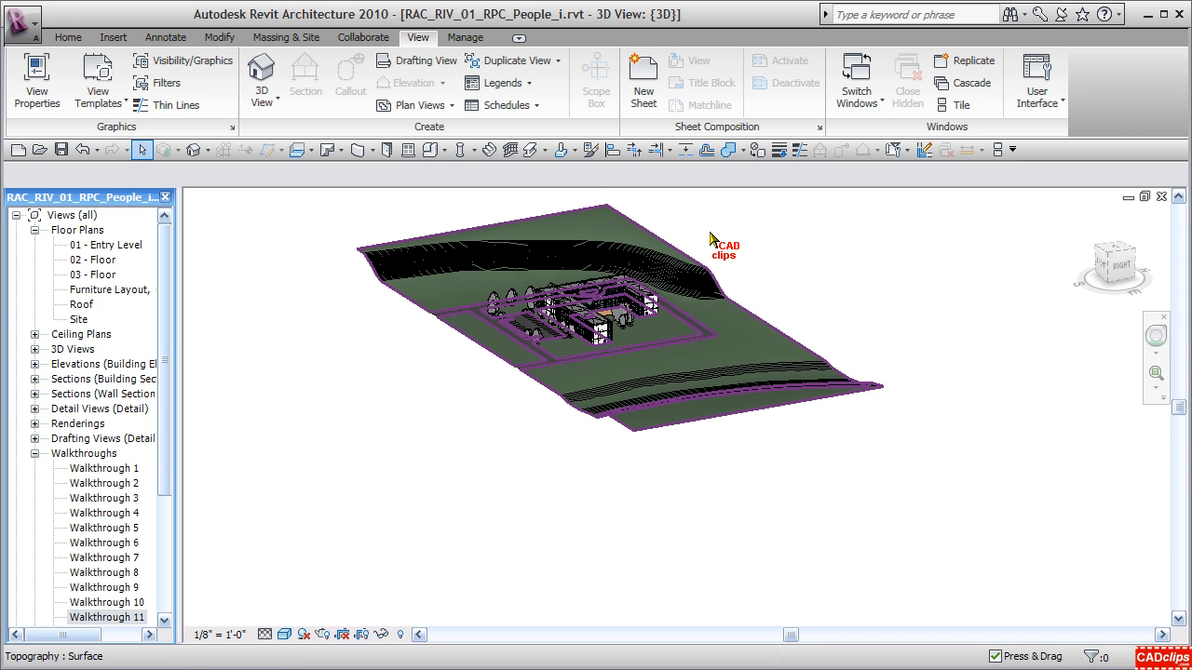
{"action": "mouse_move", "coordinate": [559, 244]}
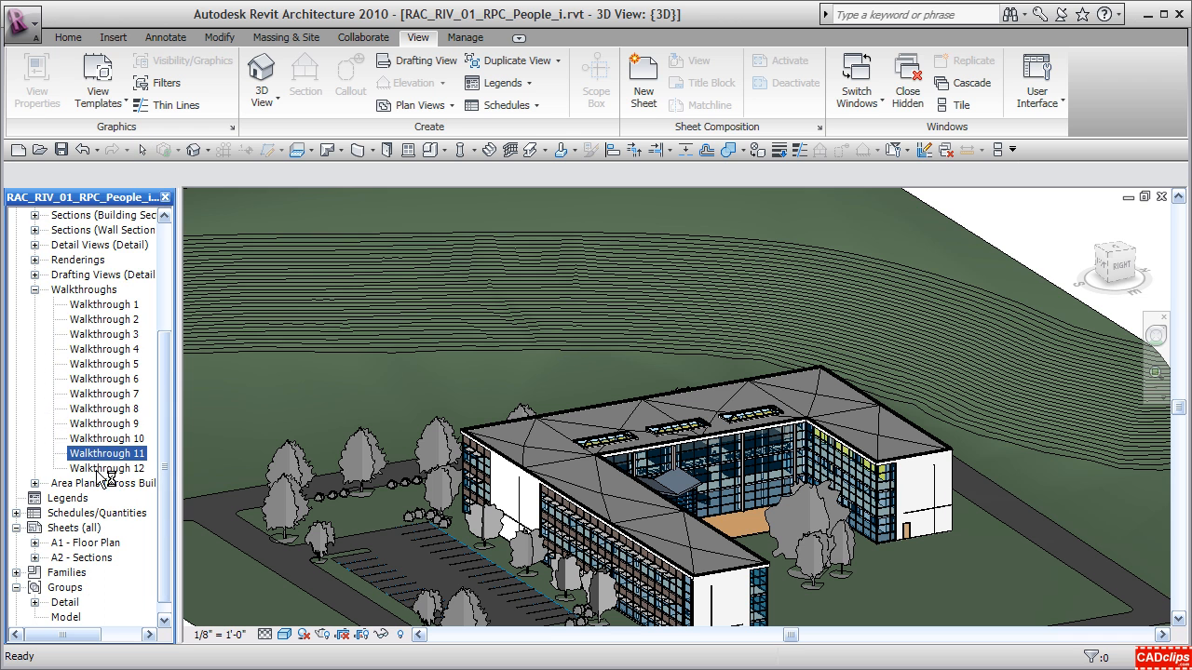
{"action": "right_click", "coordinate": [107, 468]}
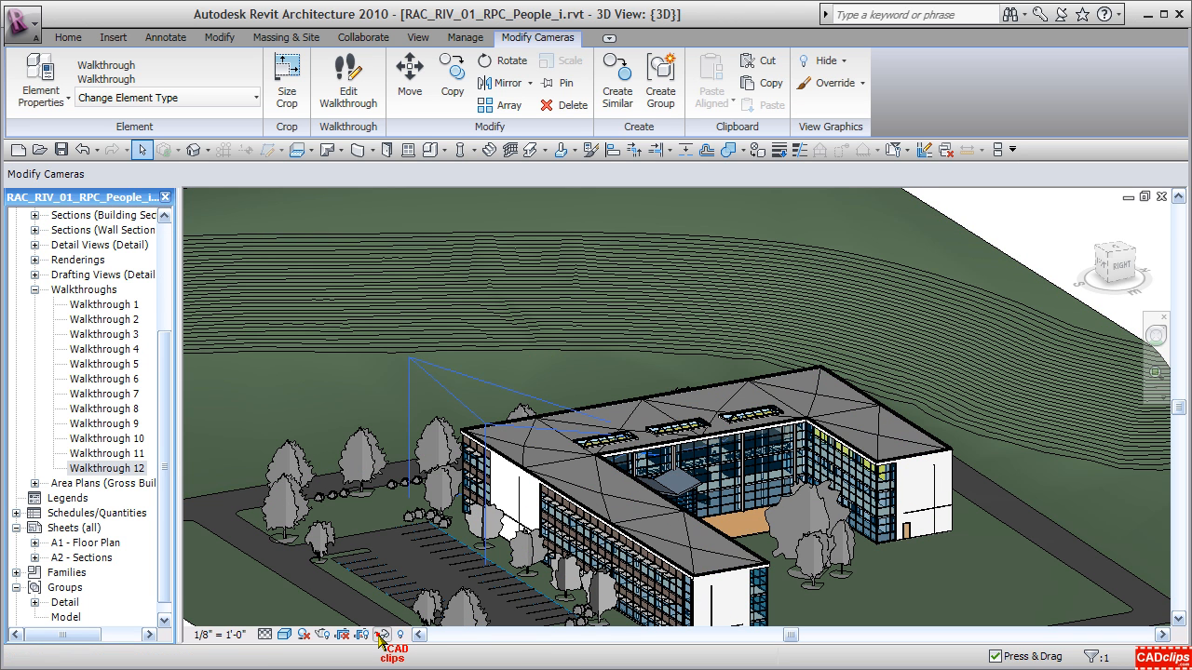
Isolate the Walkthrough 12 camera and path, then orbit around them.
{"action": "left_click", "coordinate": [382, 634]}
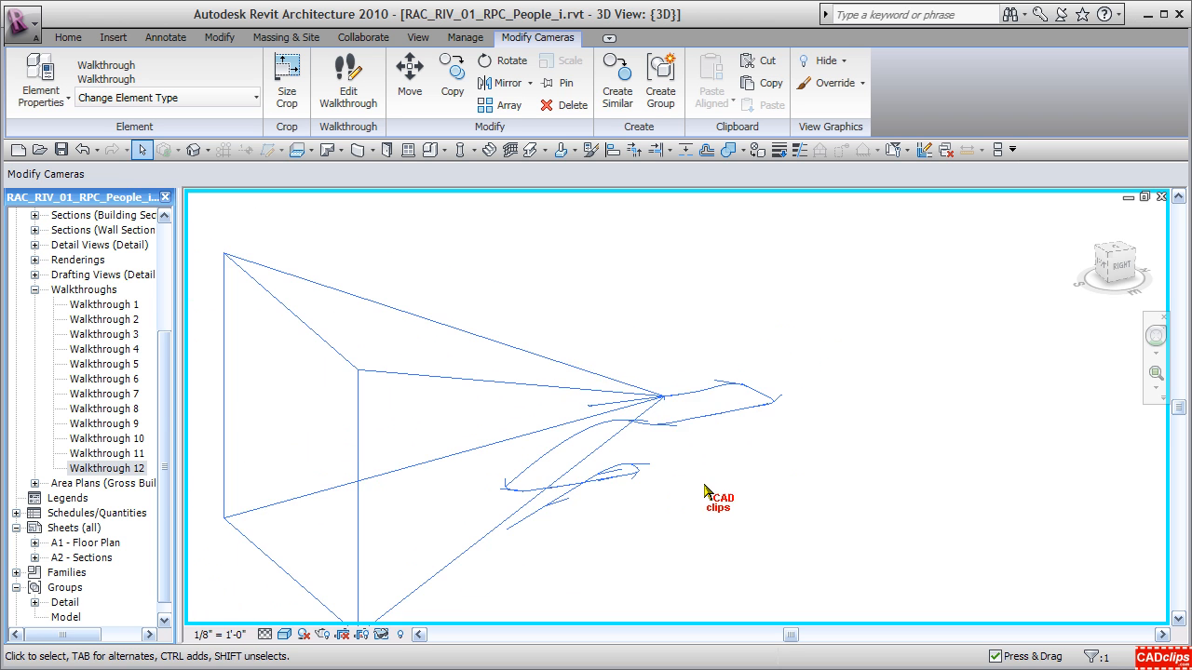
{"action": "left_click_drag", "start_coordinate": [708, 489], "coordinate": [629, 511]}
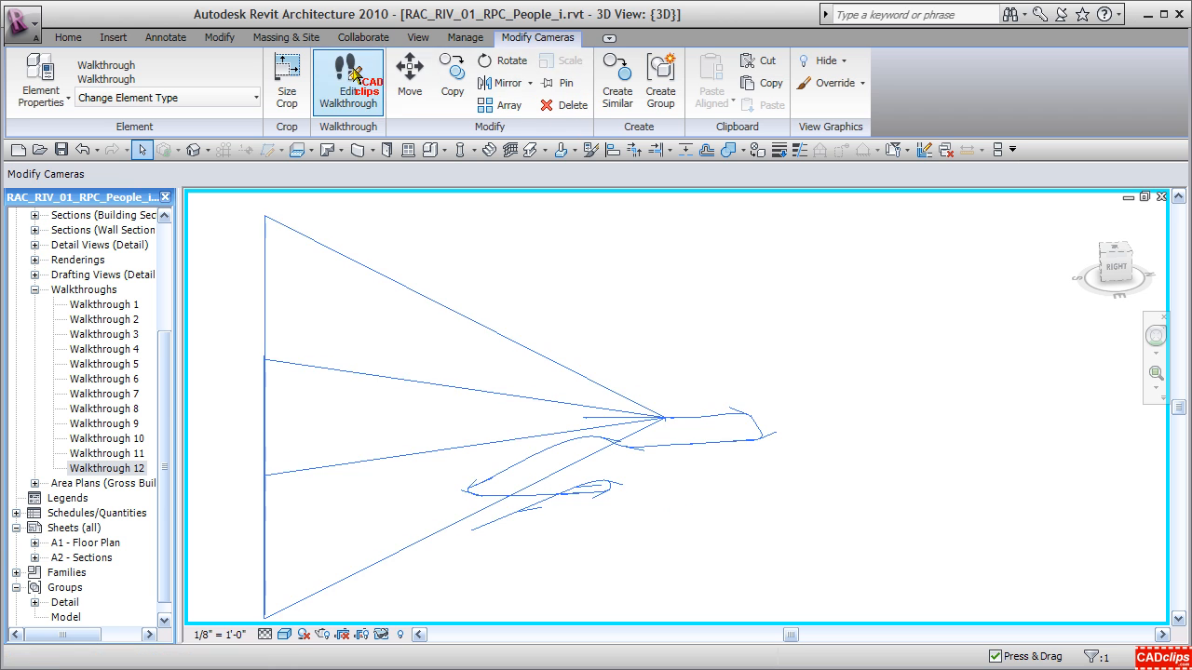
Begin editing the walkthrough and step the camera back two key frames.
{"action": "left_click", "coordinate": [348, 82]}
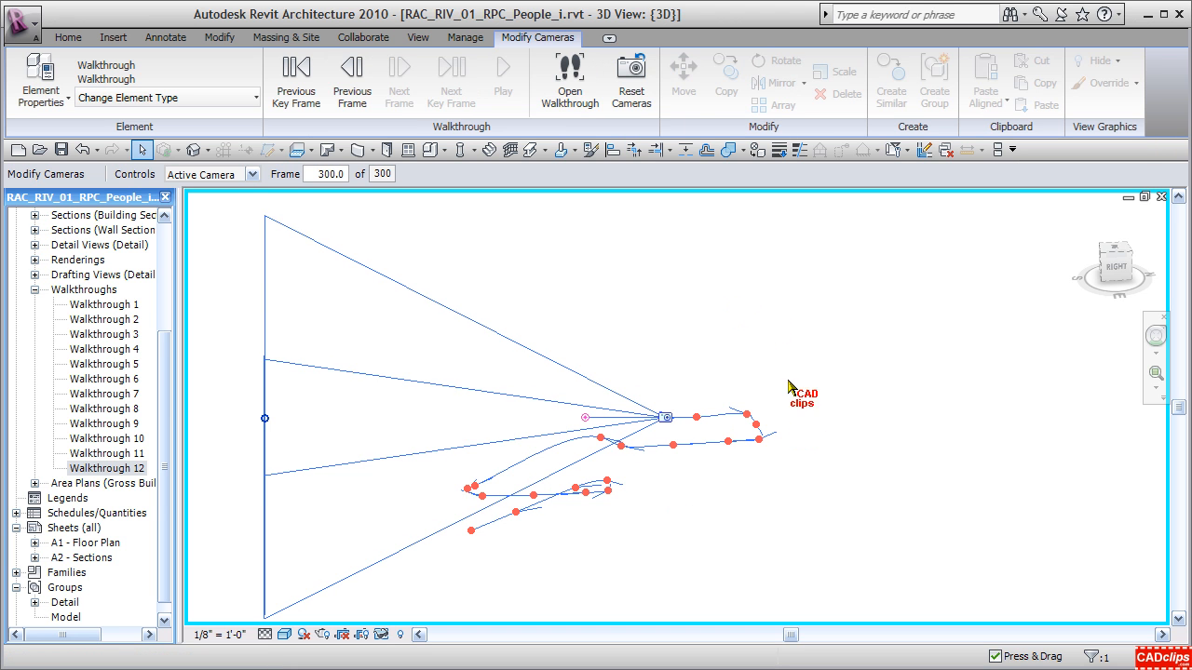
{"action": "left_click", "coordinate": [295, 74]}
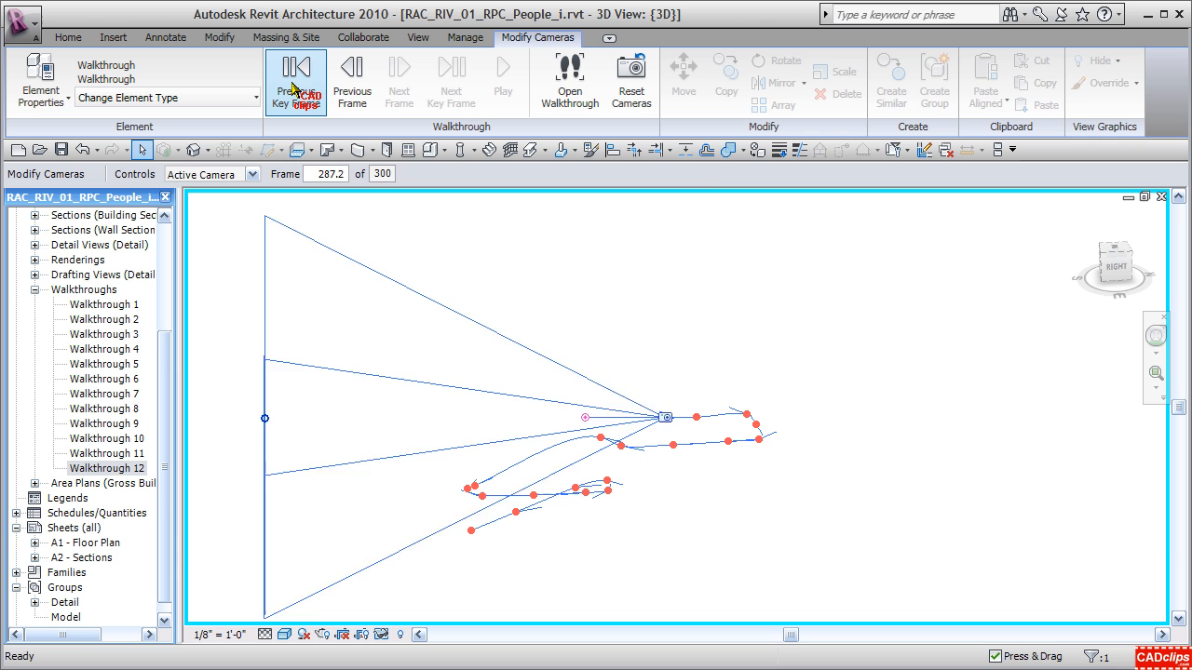
{"action": "left_click", "coordinate": [296, 79]}
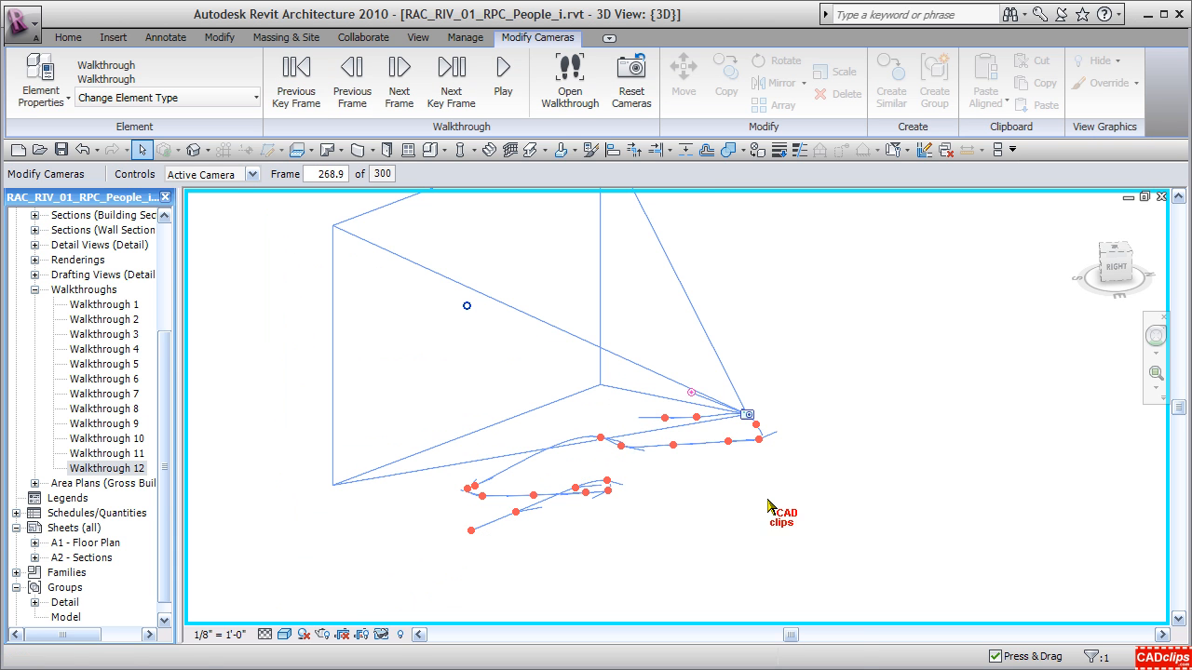
{"action": "left_click_drag", "start_coordinate": [764, 507], "coordinate": [726, 566]}
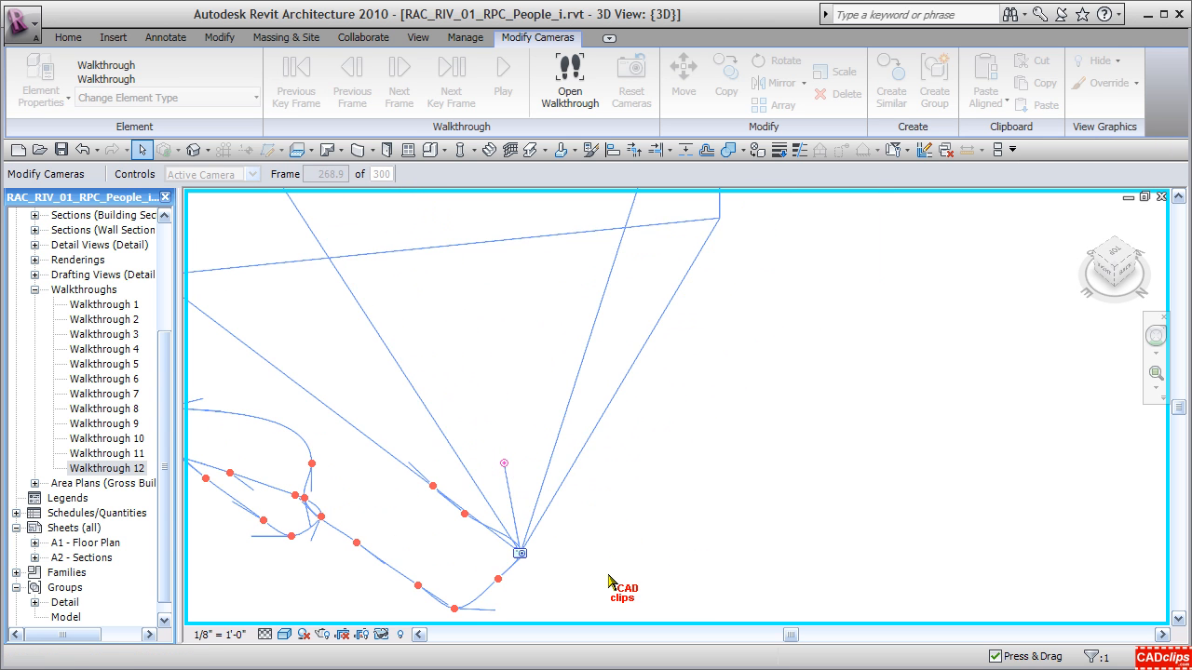
{"action": "left_click_drag", "start_coordinate": [605, 577], "coordinate": [810, 413]}
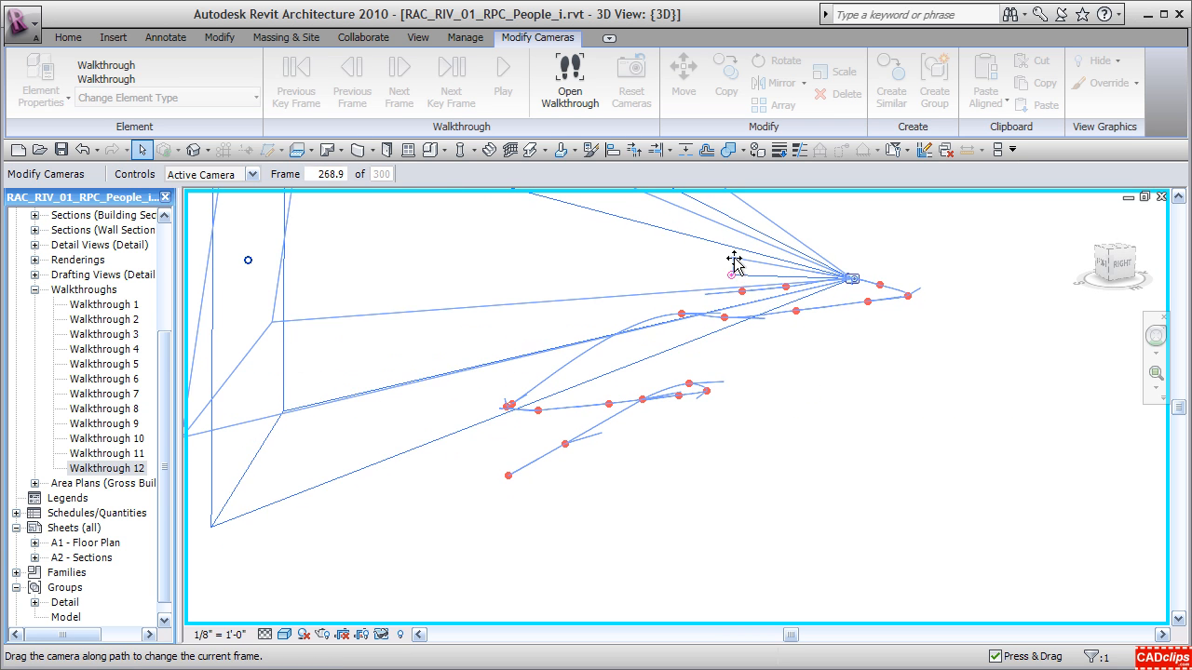
Step back three more key frames to around frame 225 and reach the Controls list.
{"action": "left_click", "coordinate": [295, 79]}
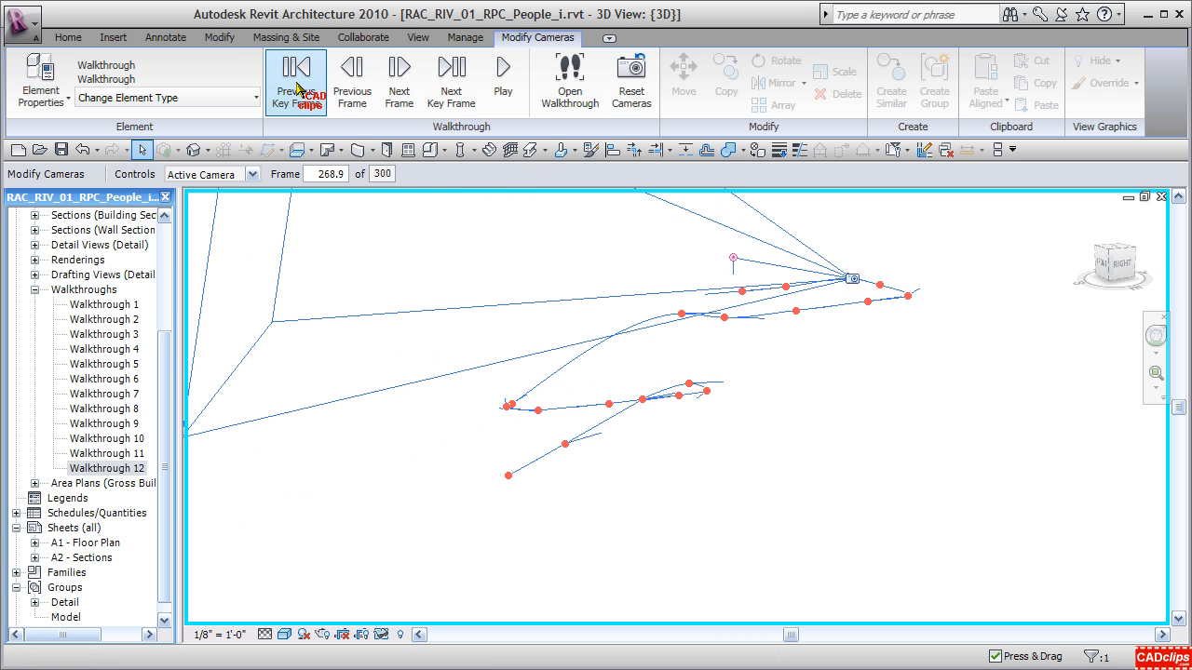
{"action": "left_click", "coordinate": [296, 80]}
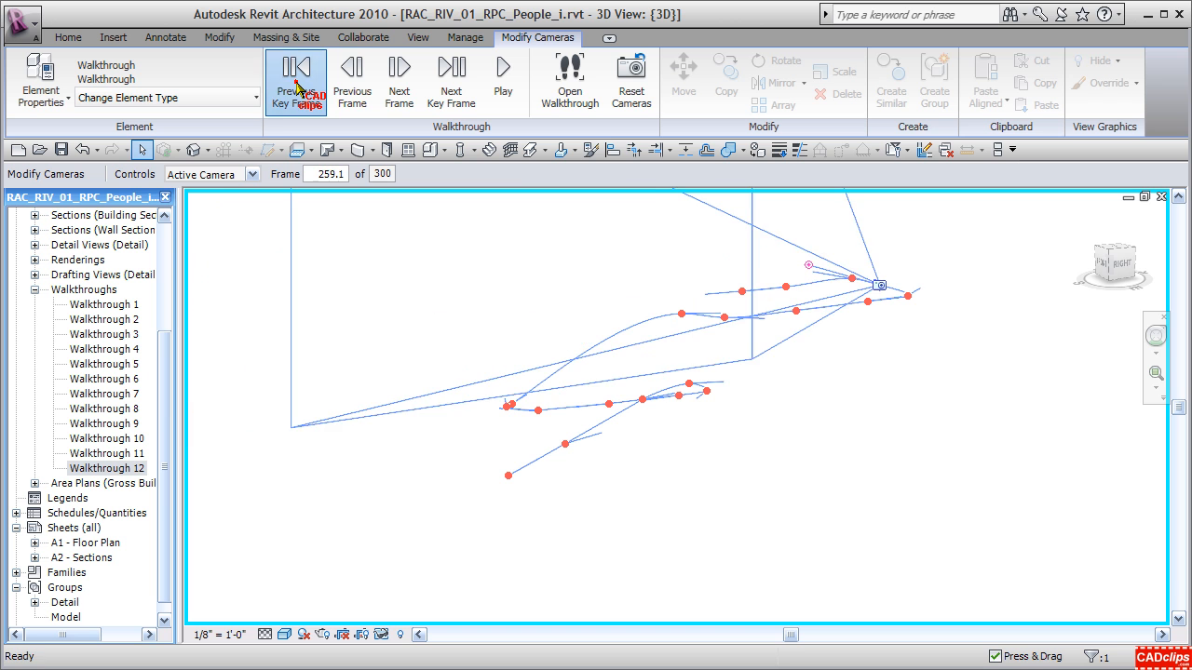
{"action": "left_click", "coordinate": [296, 82]}
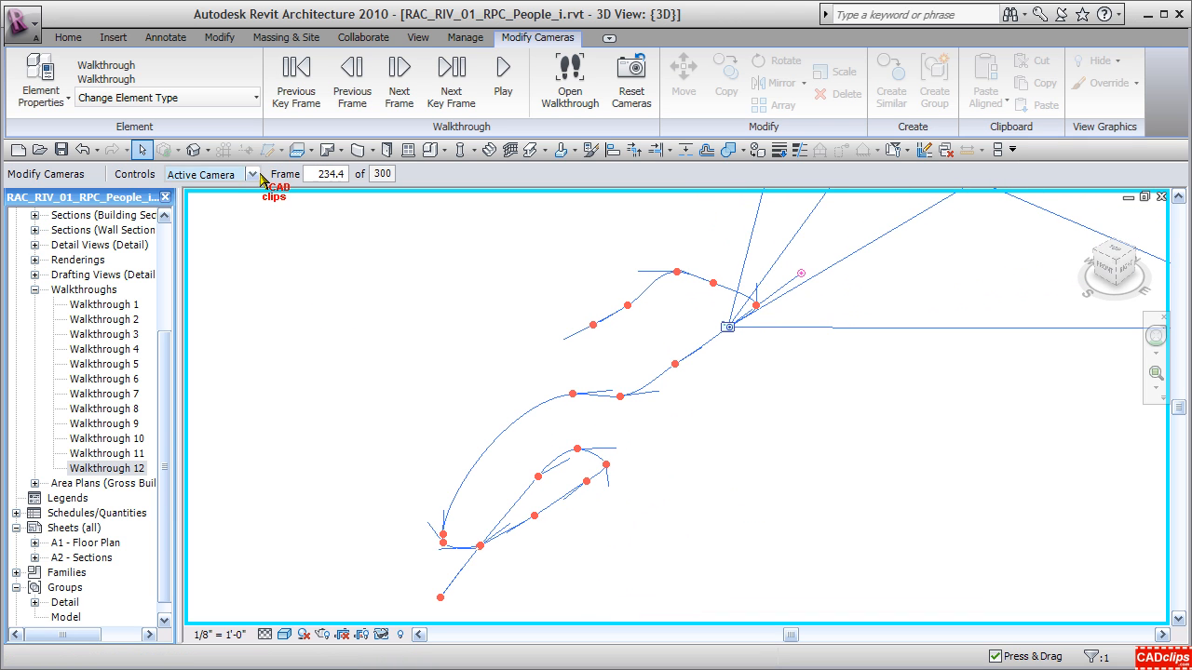
{"action": "left_click", "coordinate": [251, 174]}
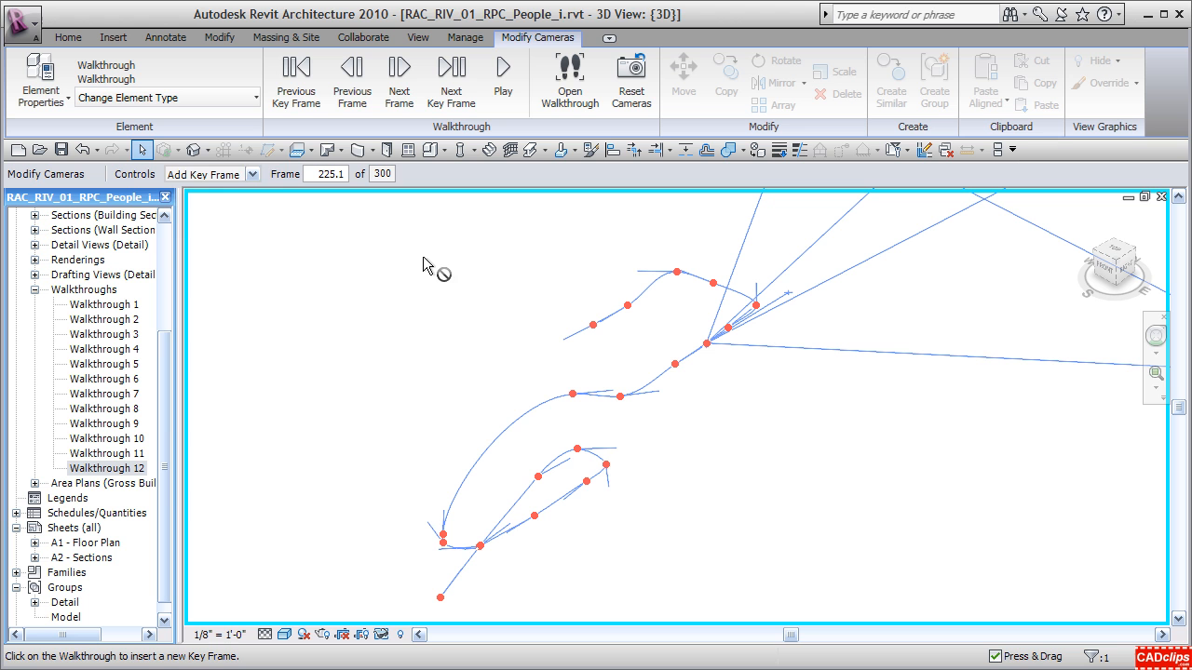
Set Controls to Path so the key frames show, and orbit to inspect them.
{"action": "left_click", "coordinate": [252, 174]}
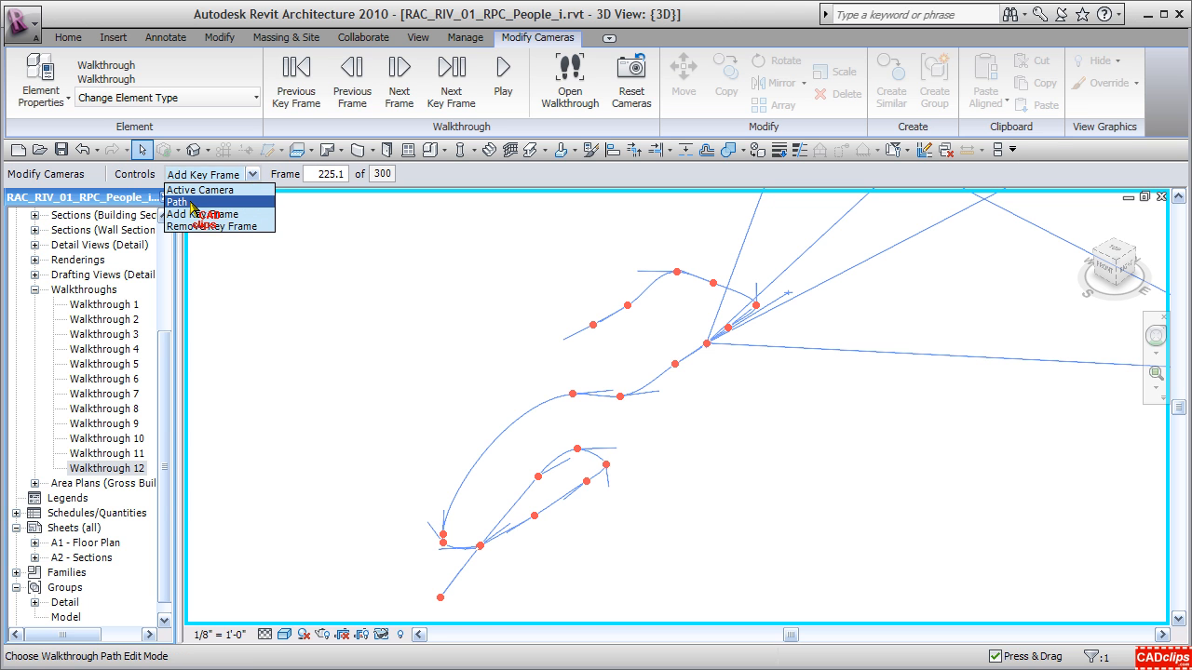
{"action": "left_click", "coordinate": [182, 202]}
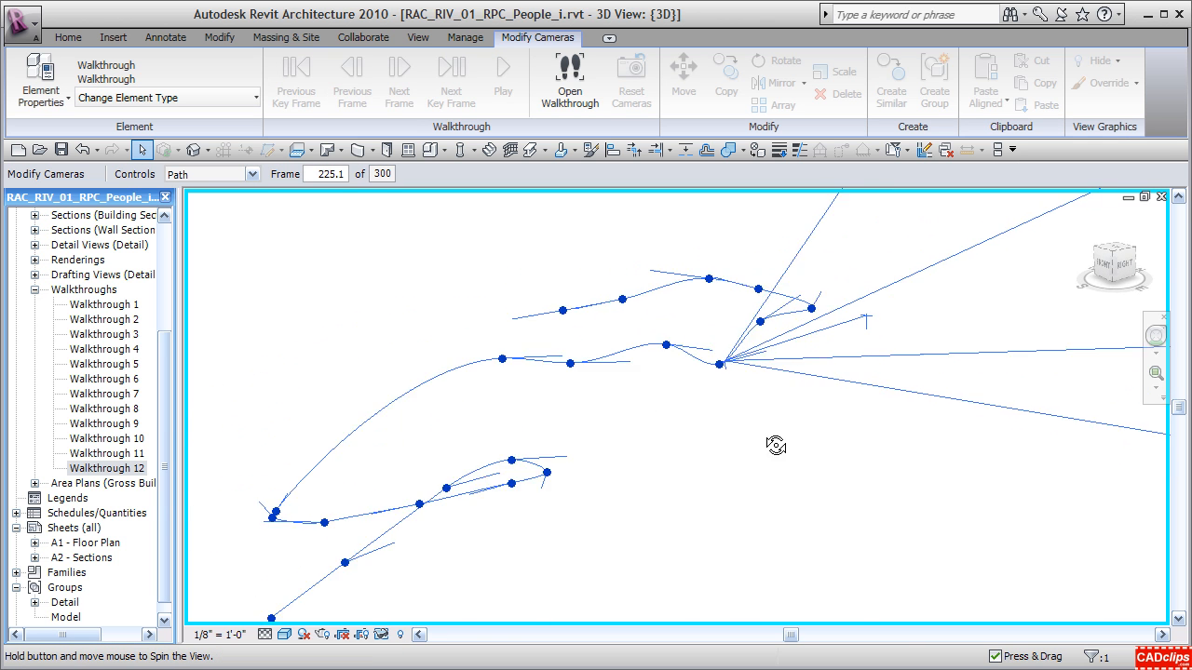
{"action": "left_click_drag", "start_coordinate": [776, 444], "coordinate": [795, 396]}
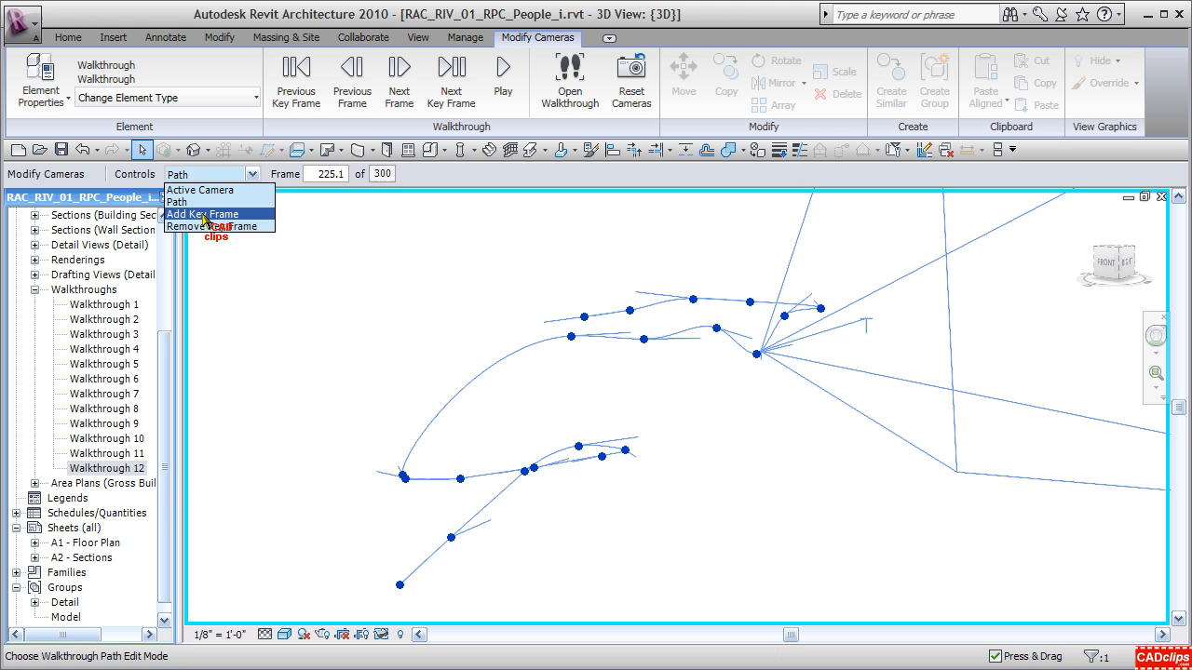
Insert new key frames on the curved section and drag one outward to reshape the curve.
{"action": "left_click", "coordinate": [200, 213]}
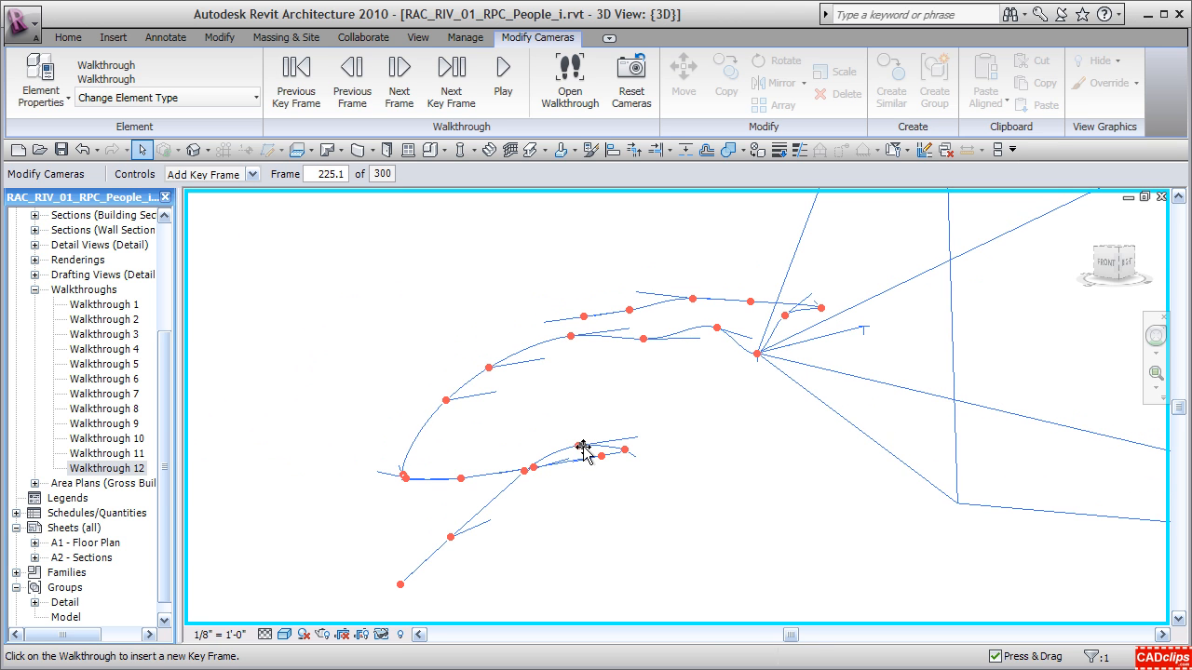
{"action": "left_click", "coordinate": [252, 174]}
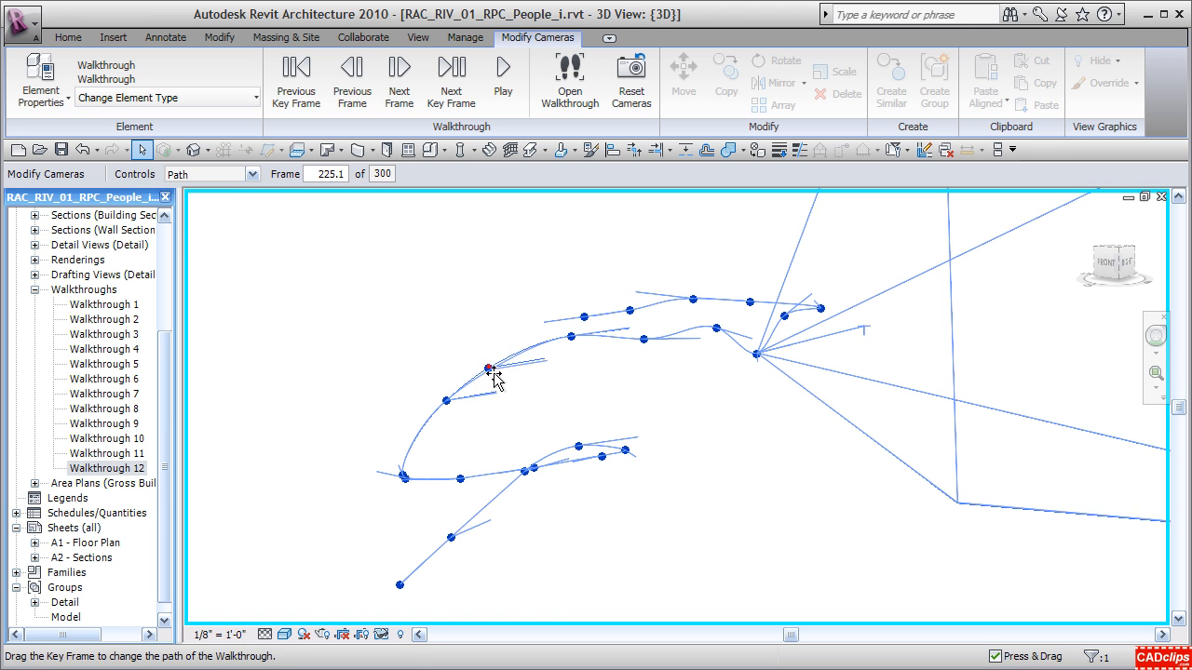
{"action": "left_click_drag", "start_coordinate": [488, 369], "coordinate": [444, 403]}
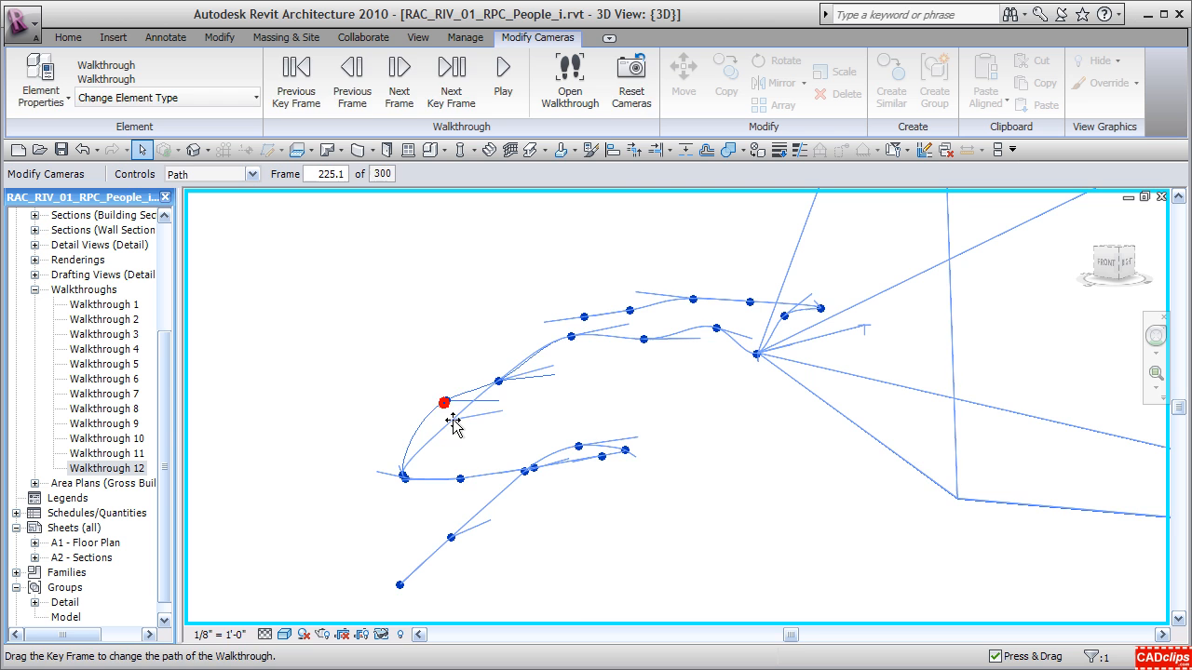
Orbit to front and side views to check the reshaped path.
{"action": "left_click_drag", "start_coordinate": [451, 419], "coordinate": [724, 546]}
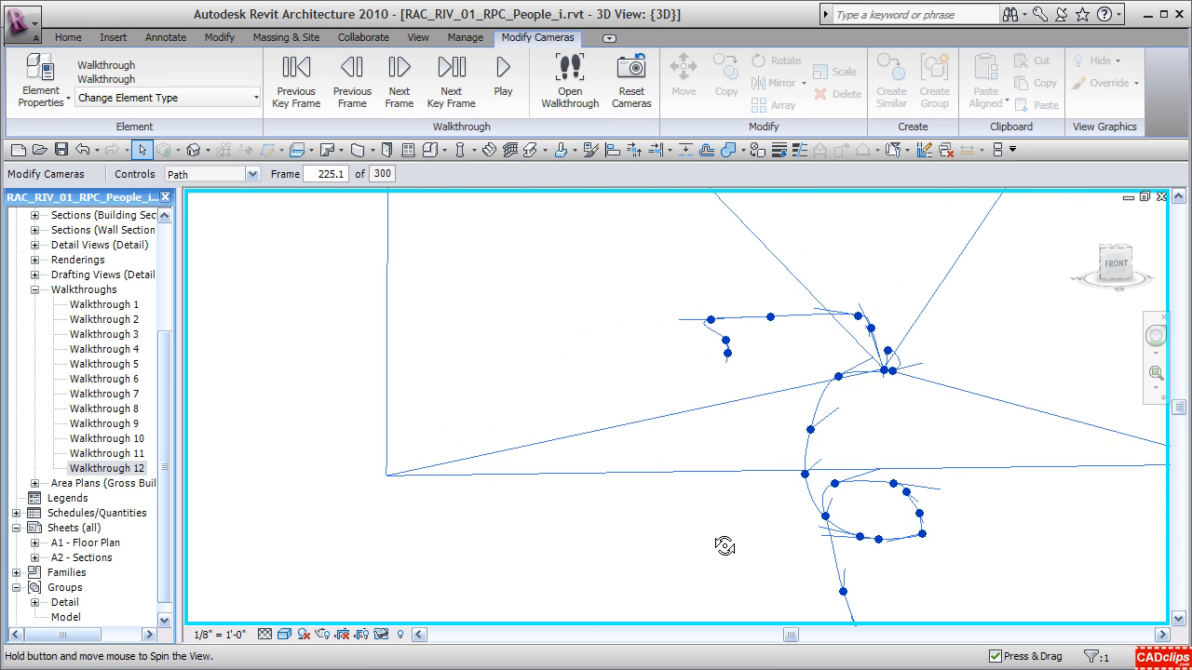
{"action": "left_click_drag", "start_coordinate": [725, 546], "coordinate": [709, 488]}
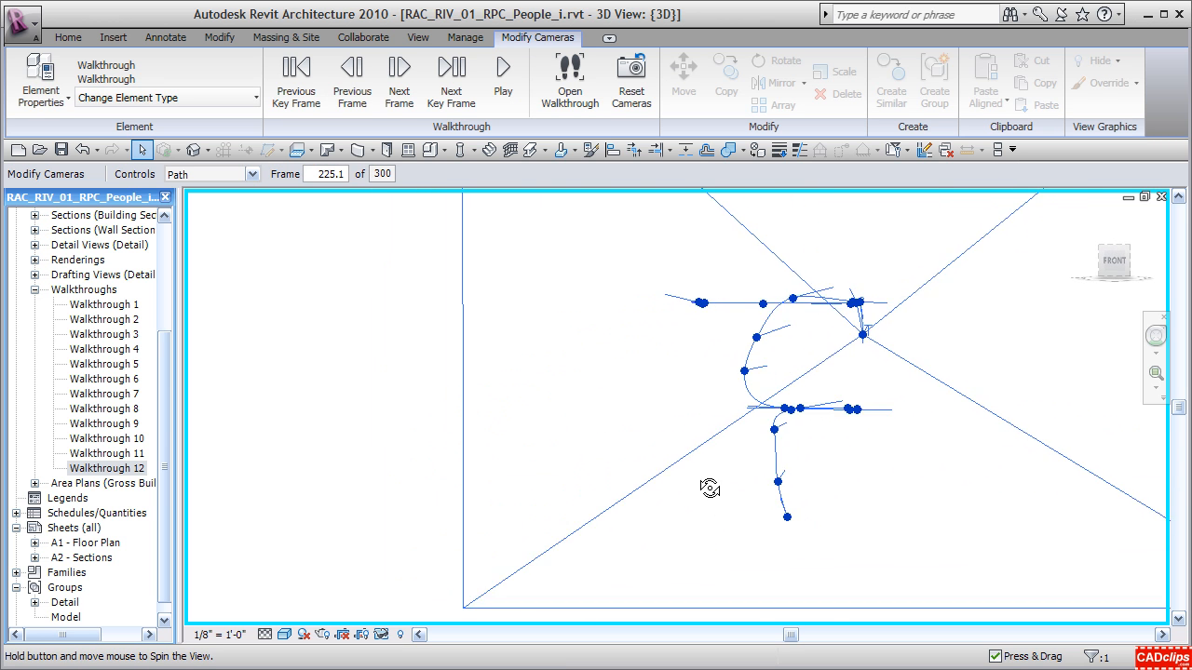
{"action": "left_click_drag", "start_coordinate": [709, 487], "coordinate": [774, 477]}
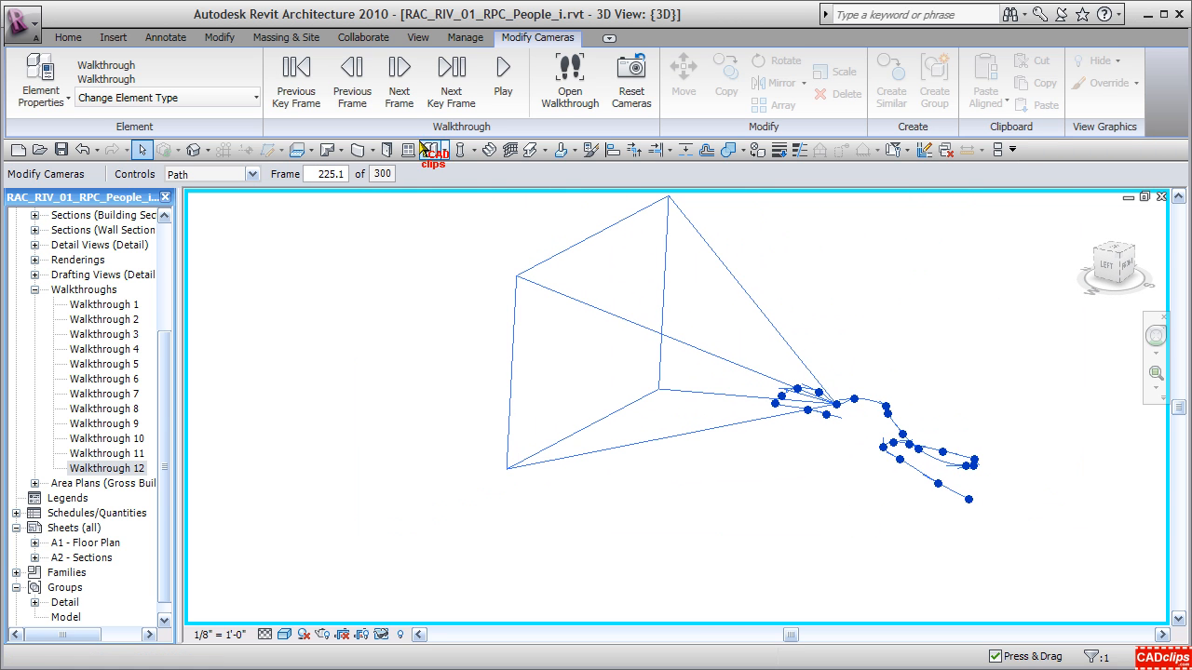
{"action": "left_click", "coordinate": [252, 174]}
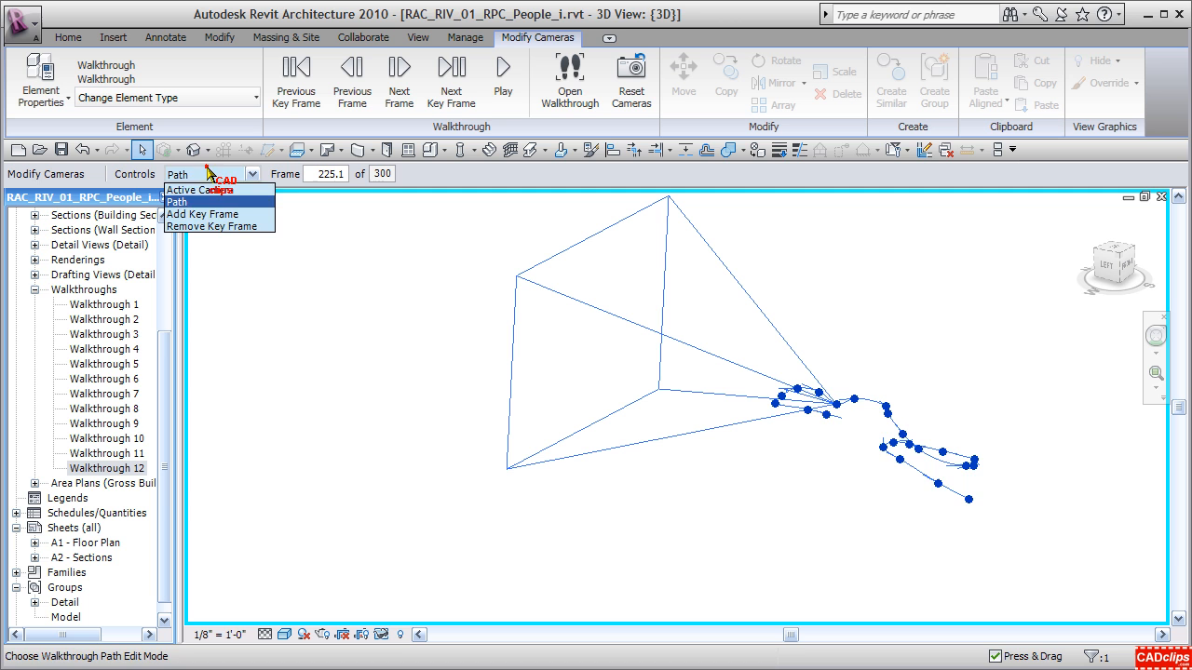
In Active Camera mode re-aim the camera and drag it back along the path toward frame 1.
{"action": "left_click", "coordinate": [198, 189]}
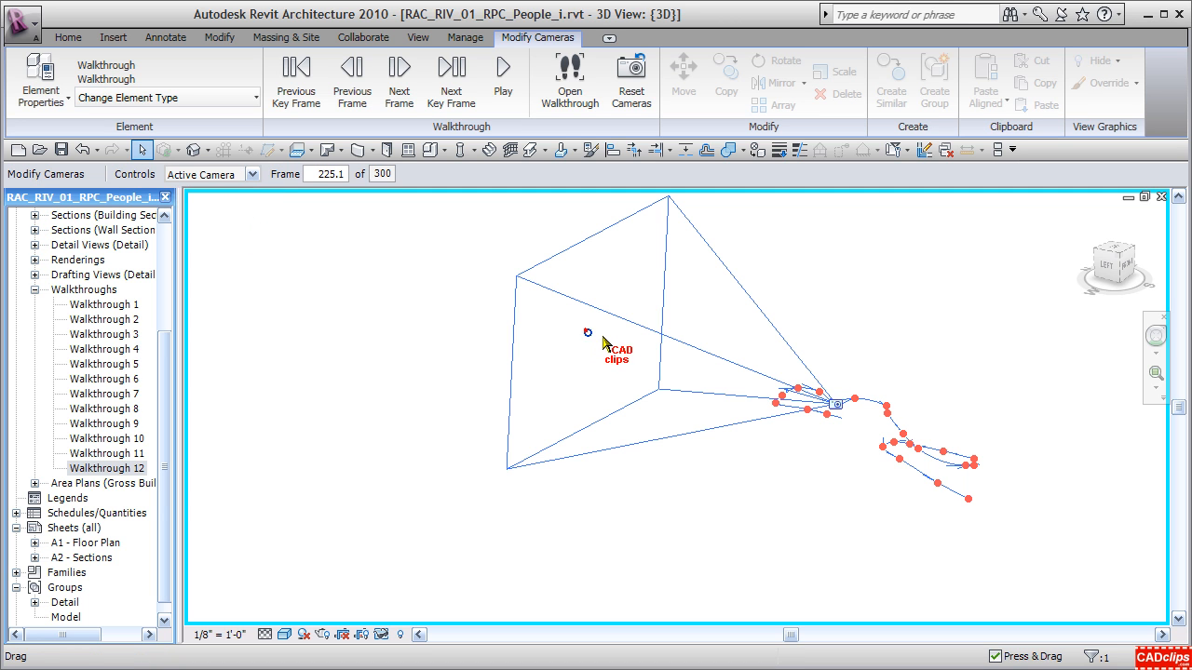
{"action": "left_click_drag", "start_coordinate": [603, 342], "coordinate": [610, 407]}
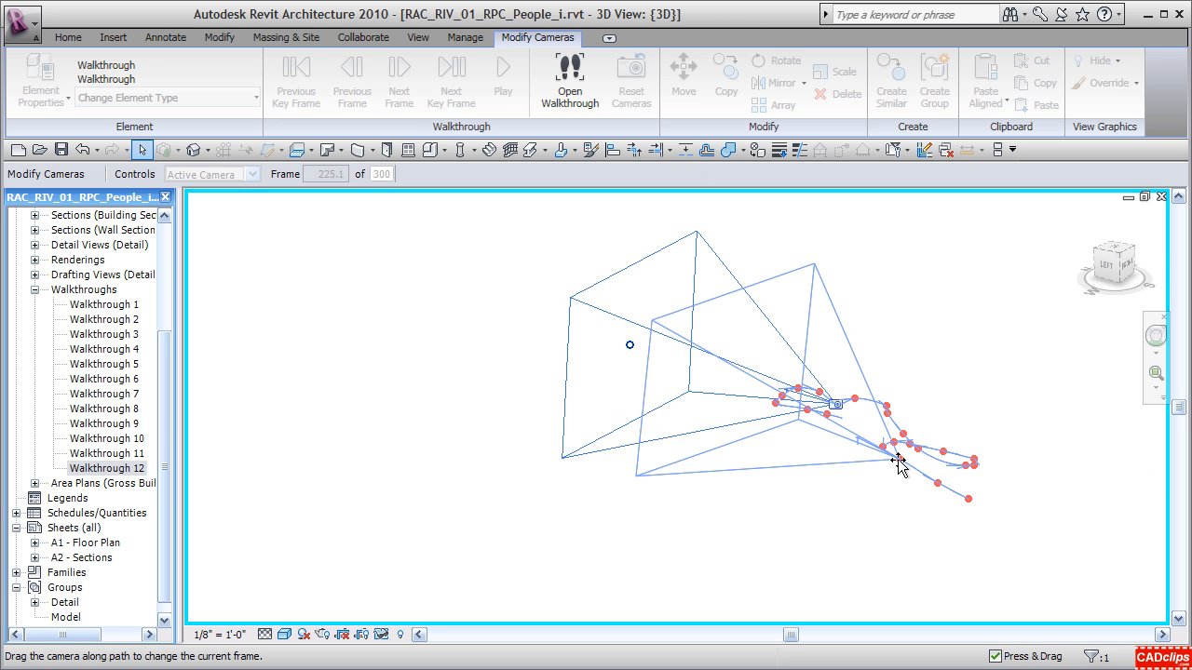
{"action": "left_click_drag", "start_coordinate": [899, 460], "coordinate": [834, 419]}
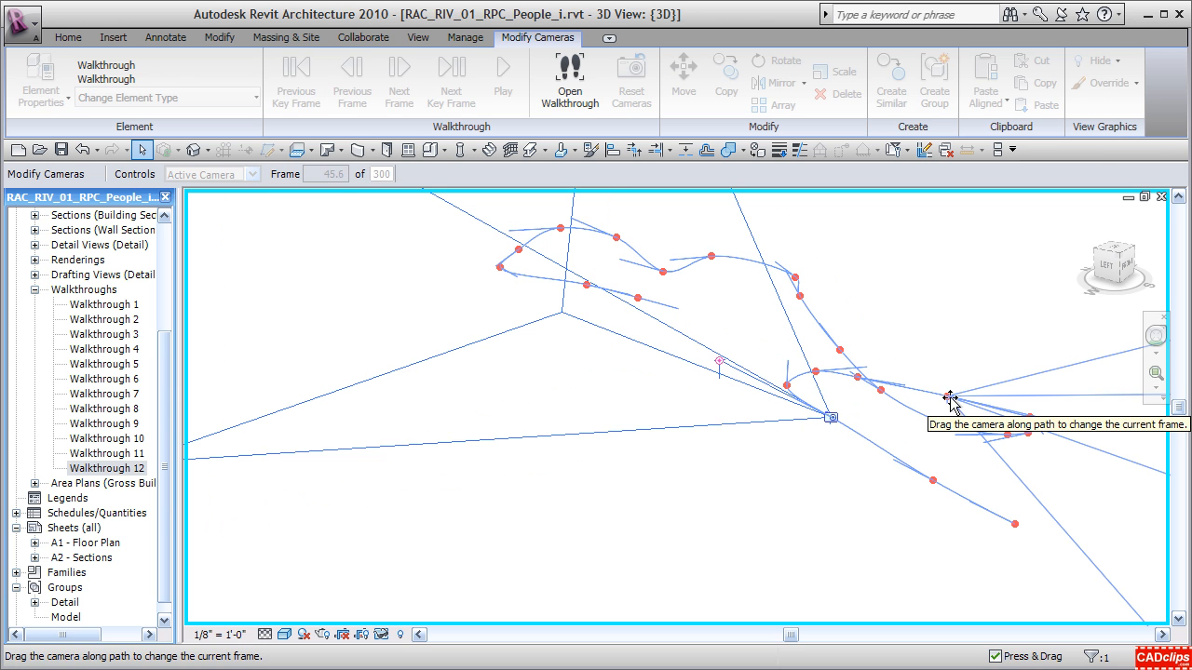
{"action": "left_click_drag", "start_coordinate": [832, 417], "coordinate": [970, 436]}
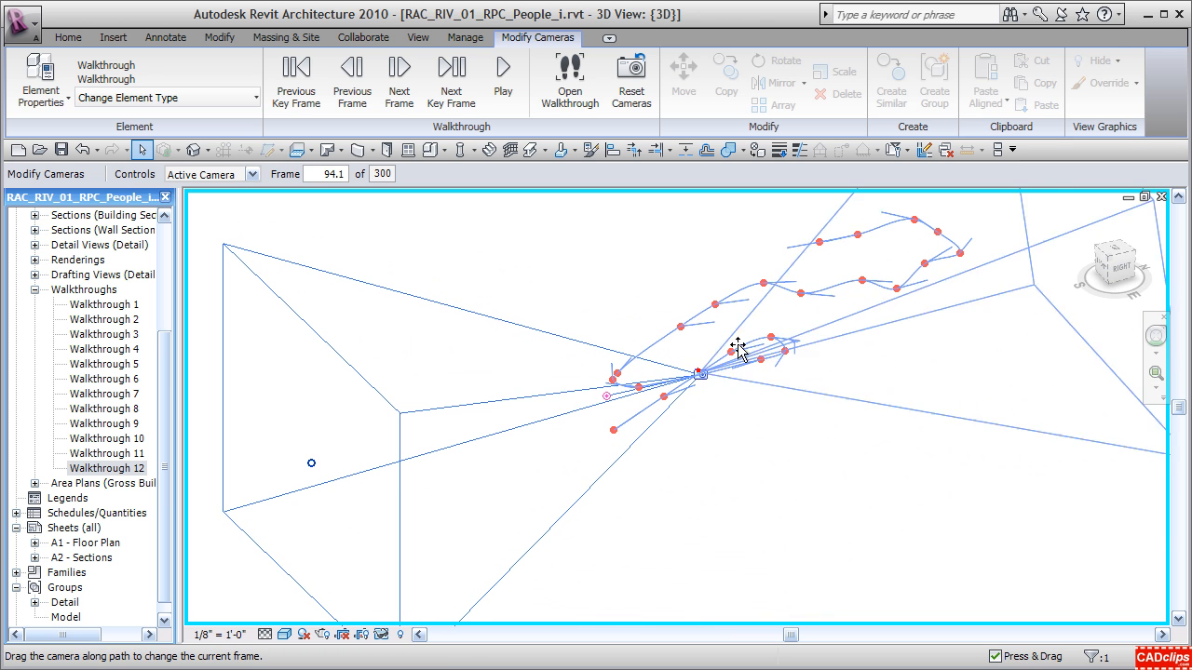
Enlarge the camera's far clip viewing extent and orbit to see the whole path.
{"action": "left_click_drag", "start_coordinate": [738, 349], "coordinate": [858, 241]}
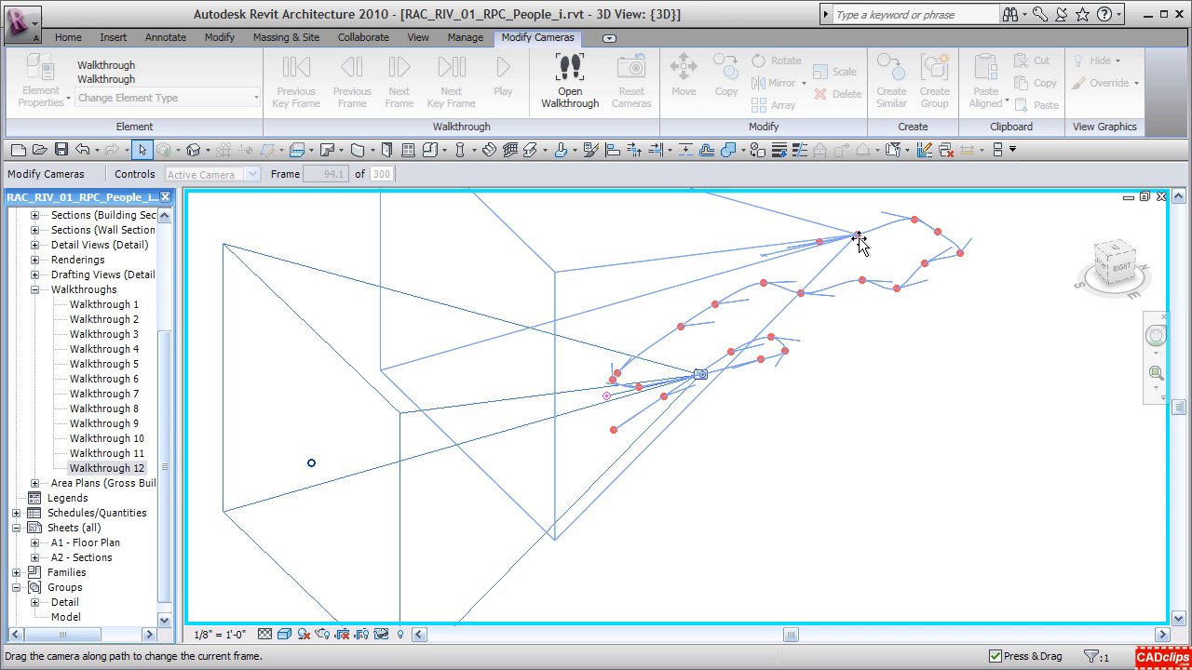
{"action": "left_click_drag", "start_coordinate": [860, 240], "coordinate": [701, 389]}
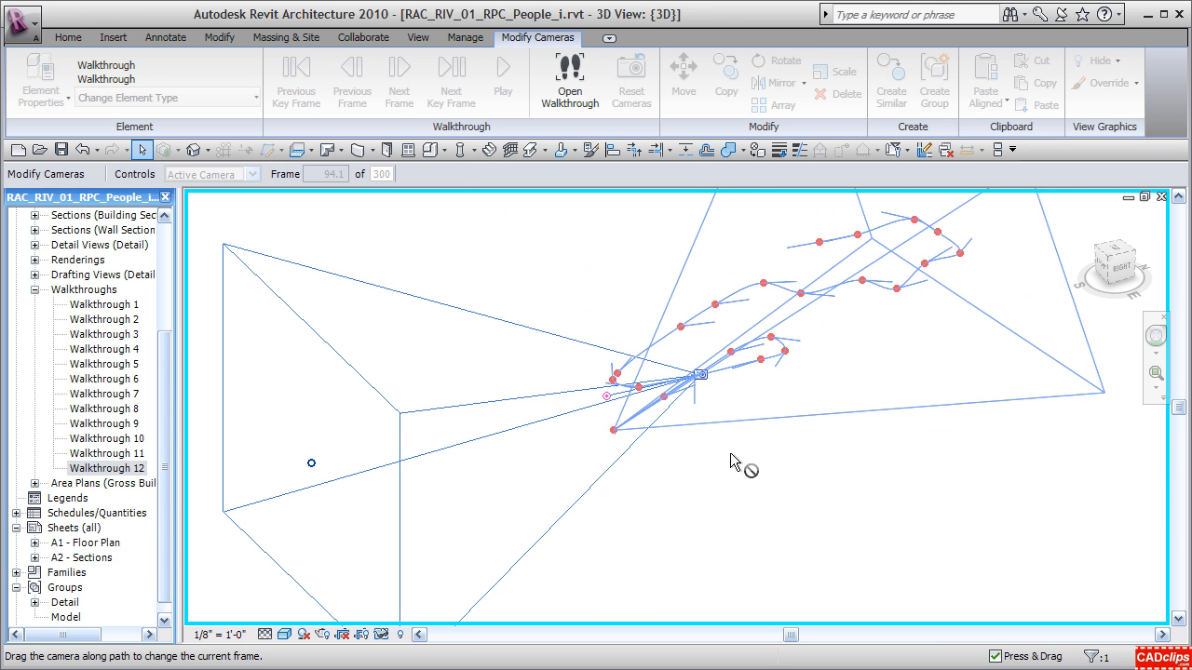
{"action": "mouse_move", "coordinate": [623, 432]}
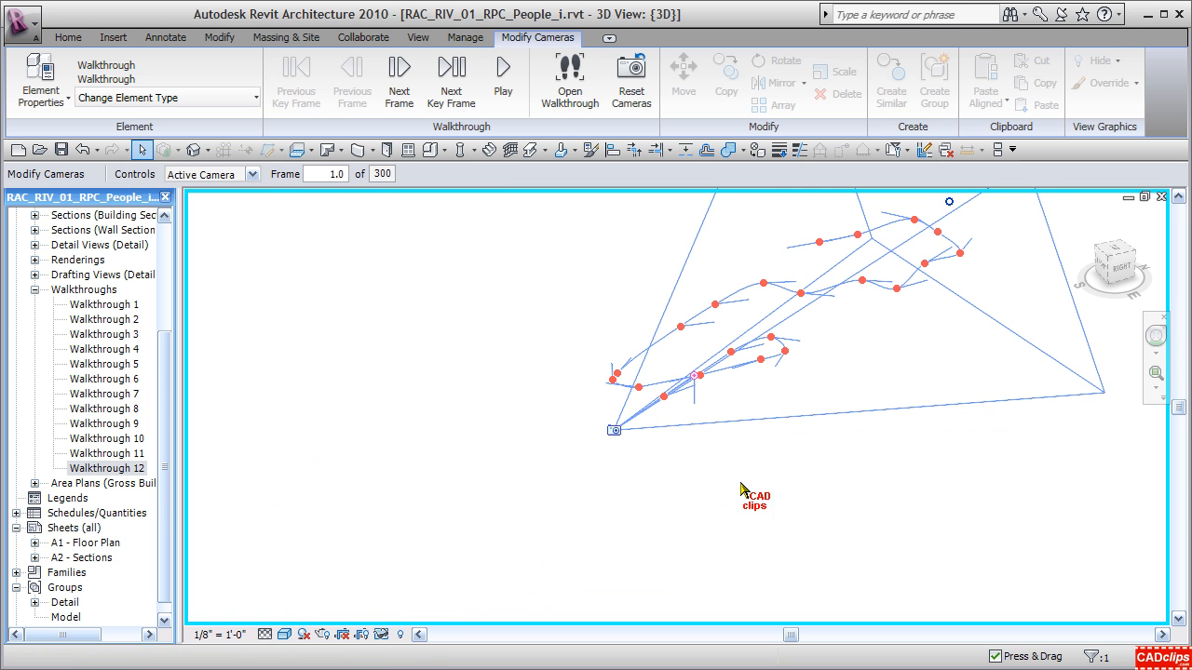
{"action": "left_click_drag", "start_coordinate": [754, 491], "coordinate": [768, 535]}
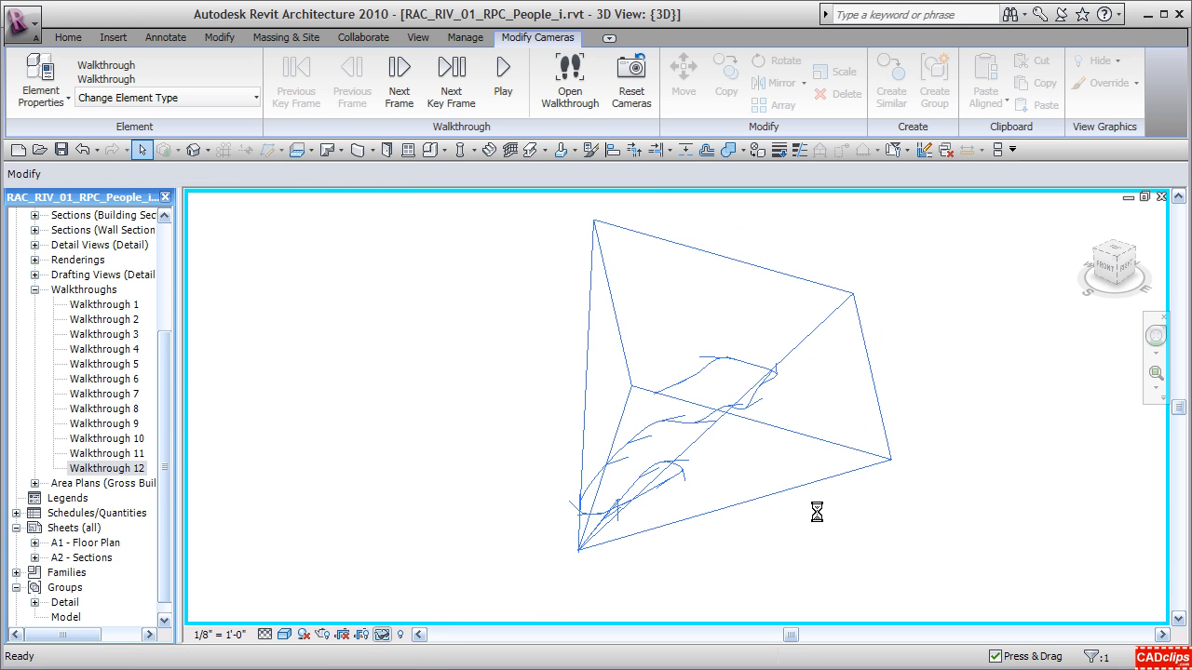
{"action": "mouse_move", "coordinate": [931, 455]}
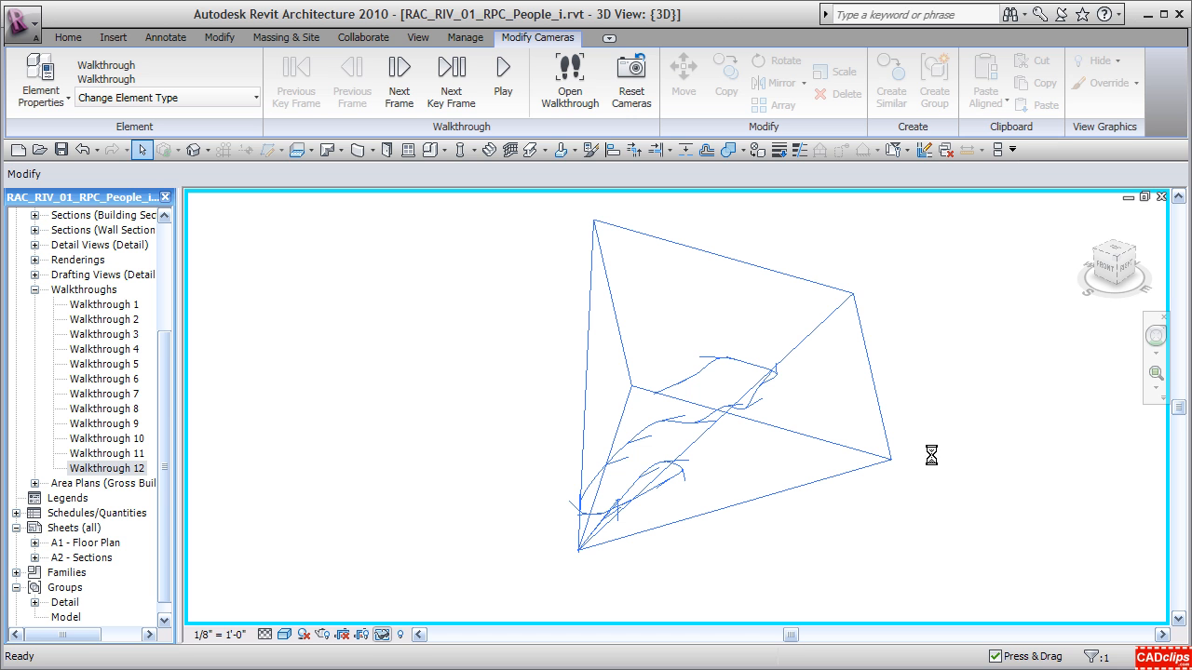
{"action": "mouse_move", "coordinate": [953, 436]}
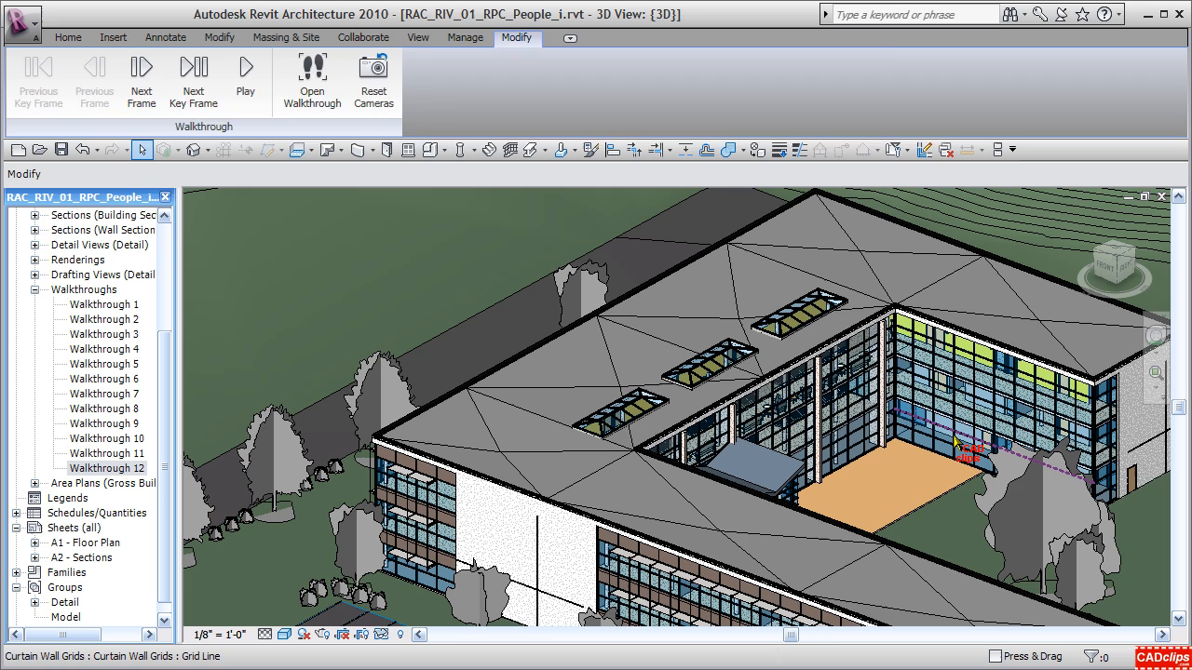
Bring up the view creation tools on the View ribbon.
{"action": "left_click", "coordinate": [417, 37]}
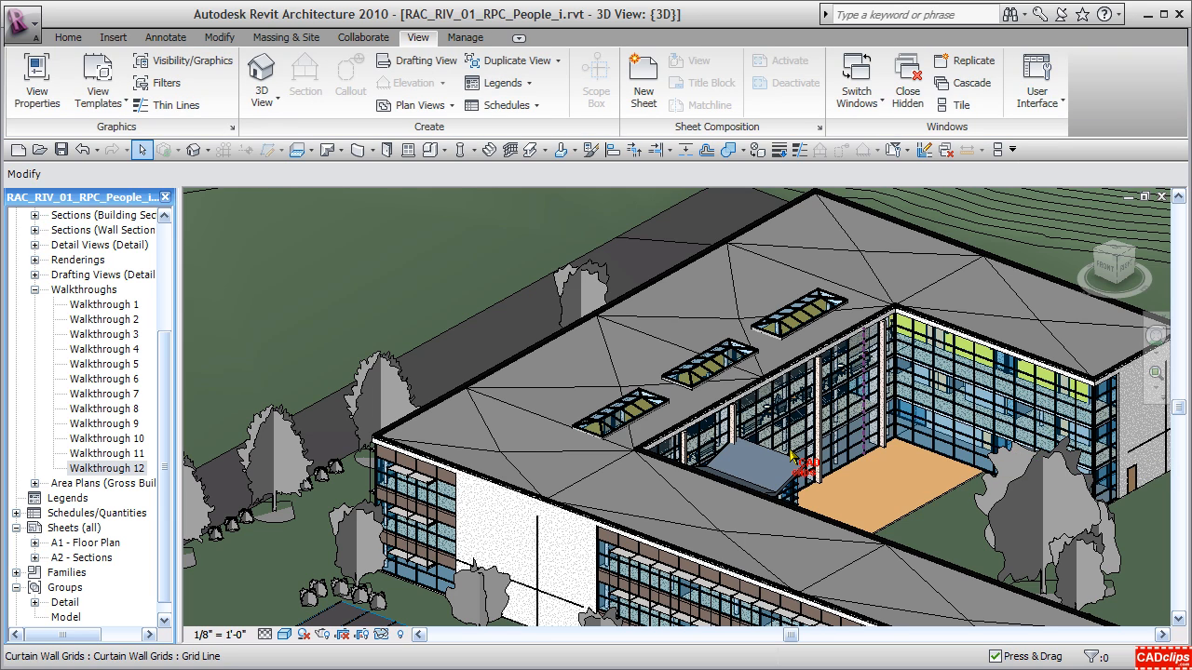